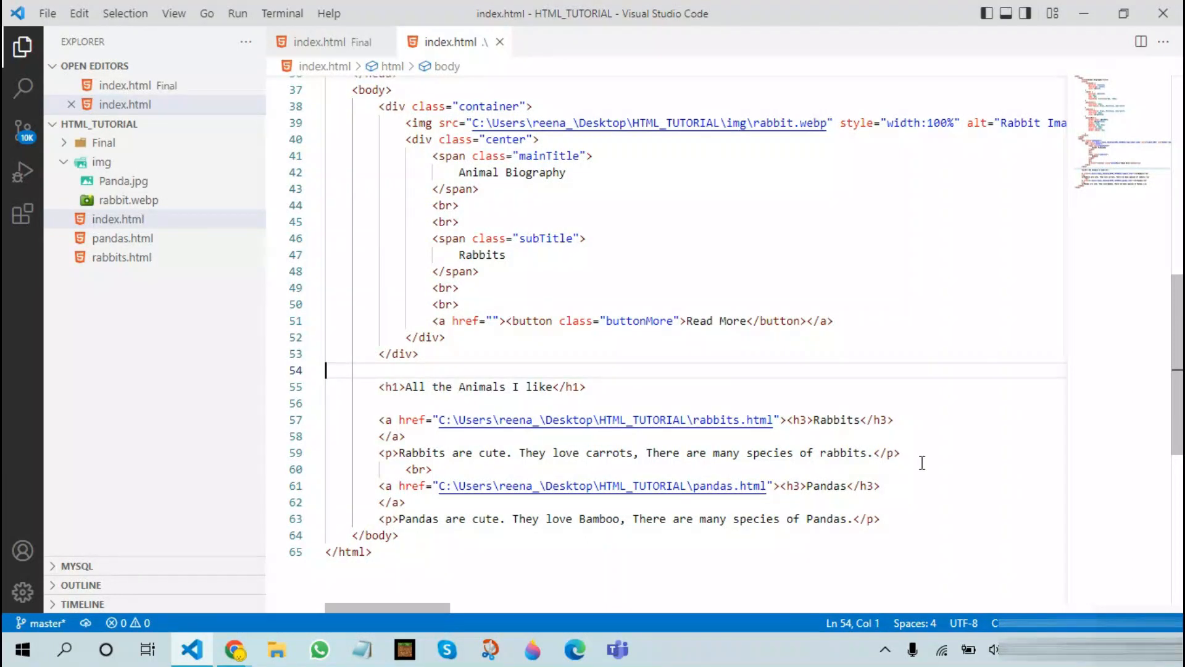
Preview the current page in the browser, reloaded and scrolled, then return to index.html.
left_click(234, 649)
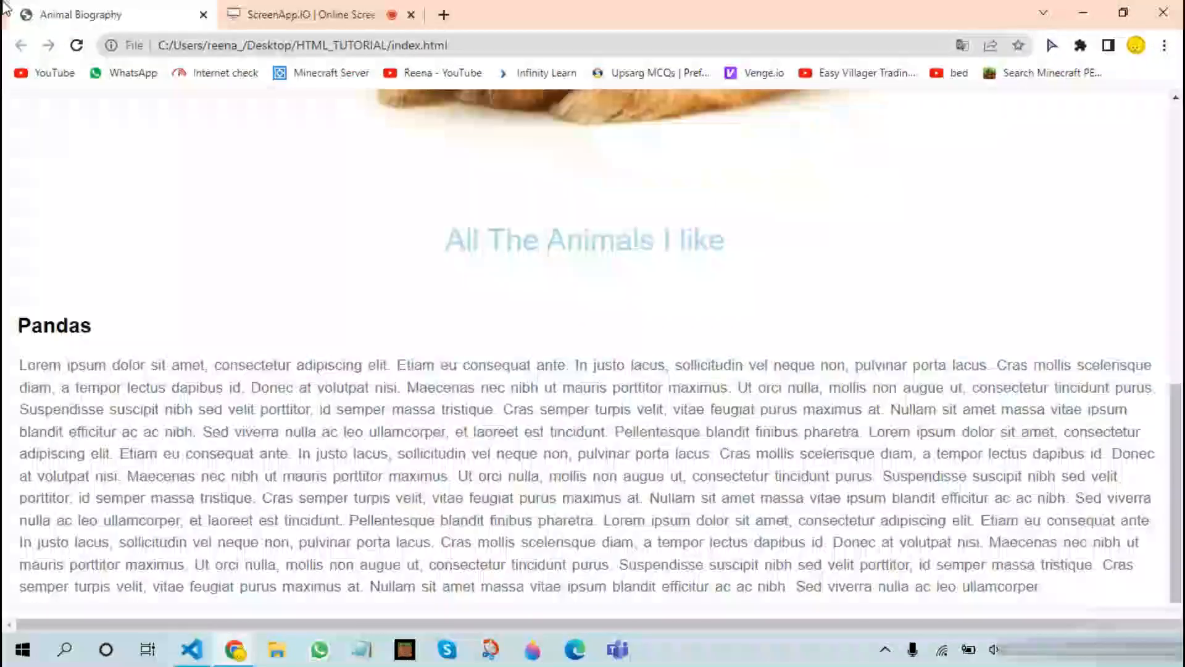
left_click(77, 45)
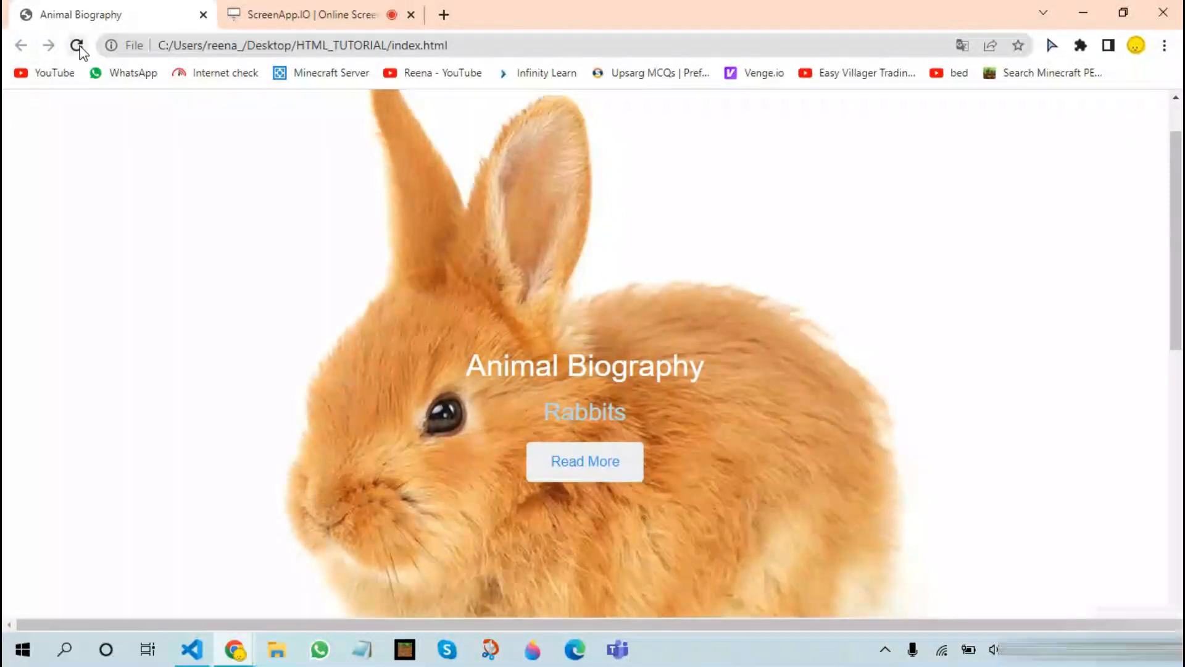
scroll("down", 3)
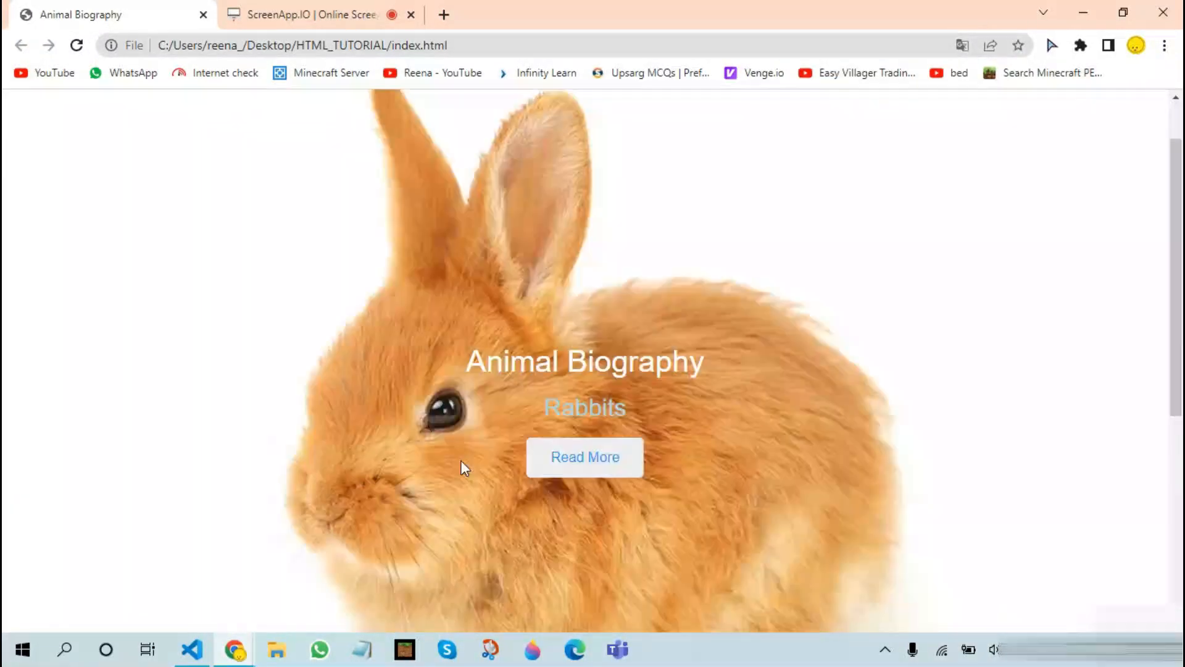
scroll("down", 3)
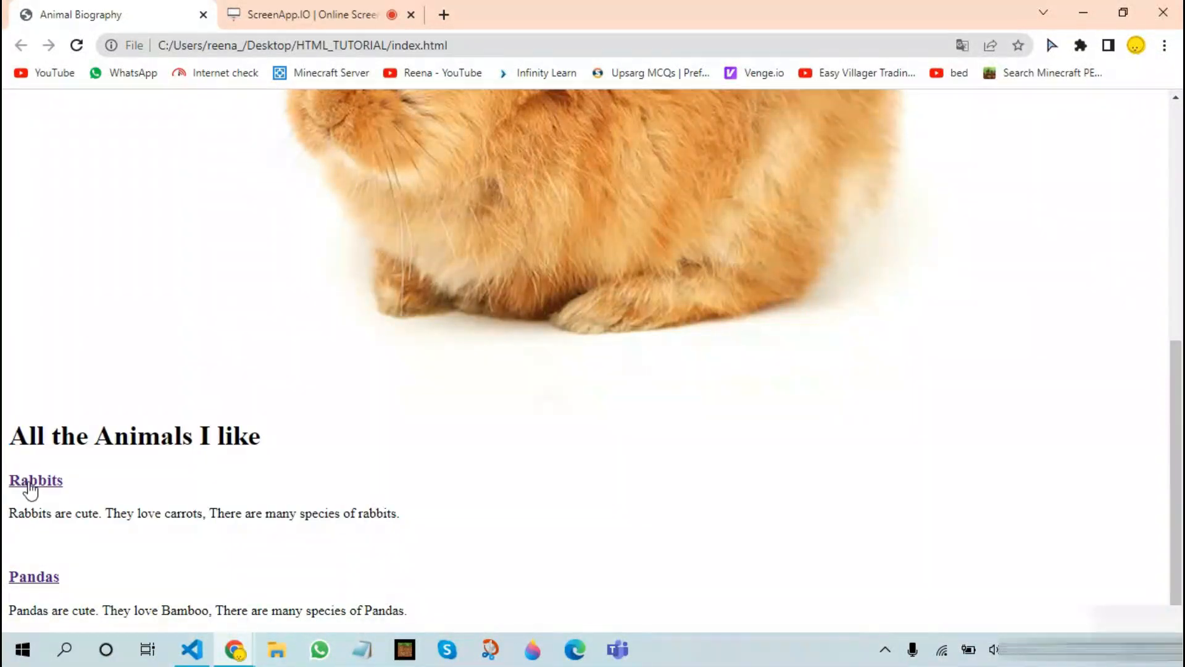
left_click(190, 648)
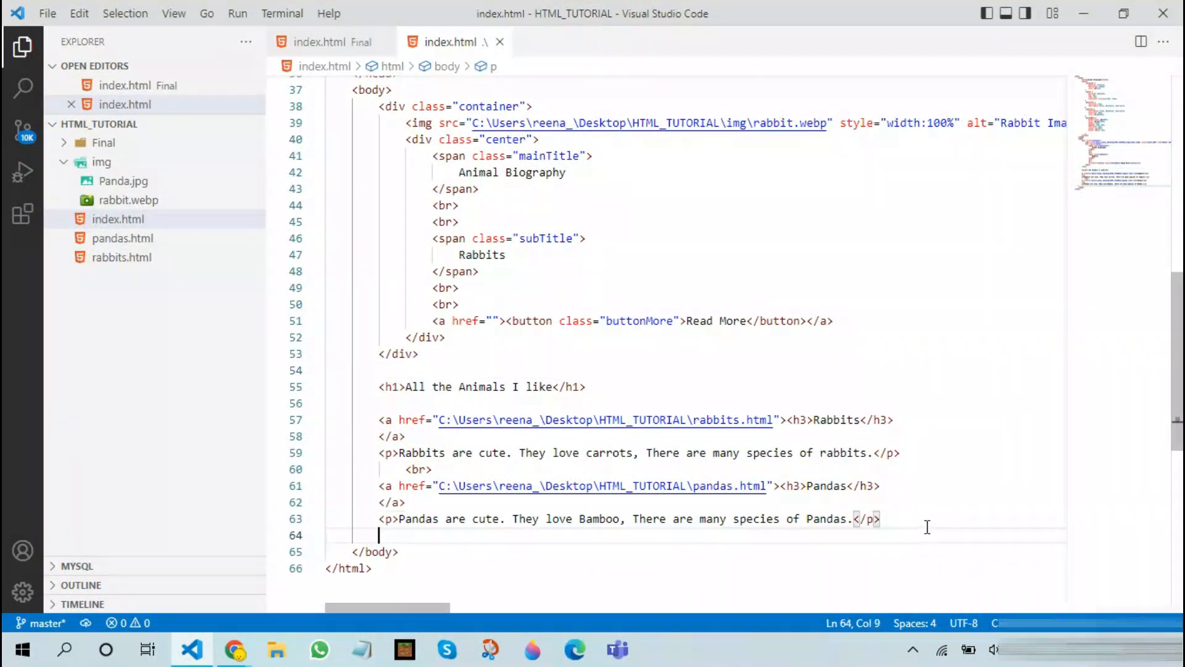
Replace the old heading and animal links with an empty <div></div> block in the body.
type("<div")
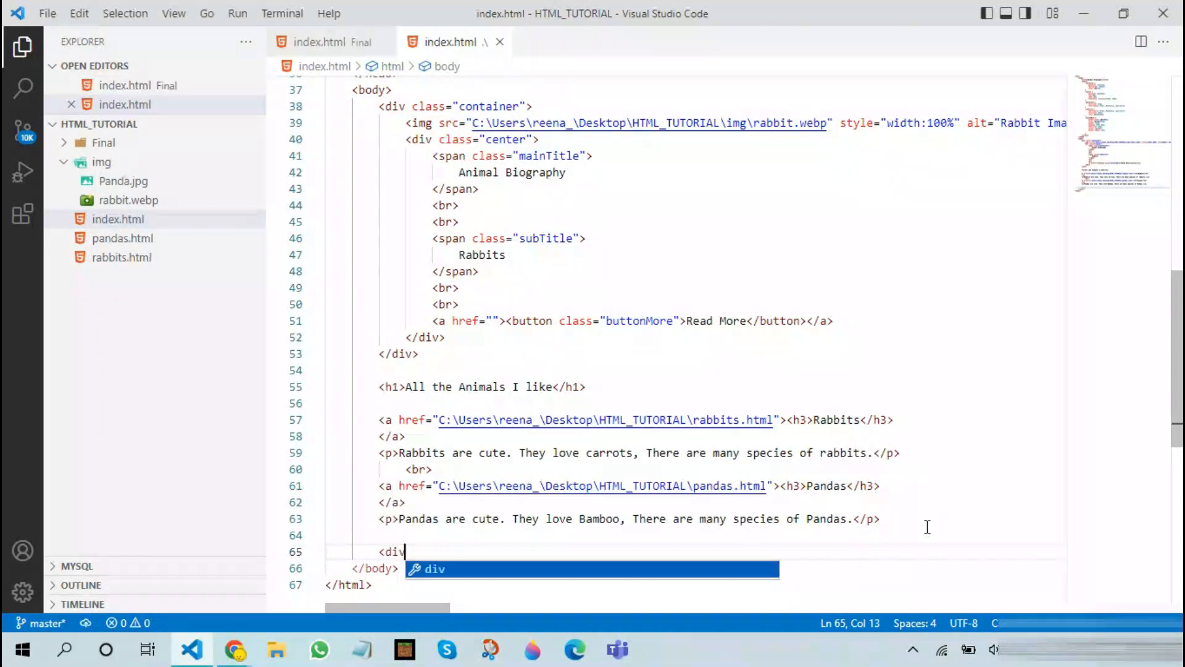
key("Enter")
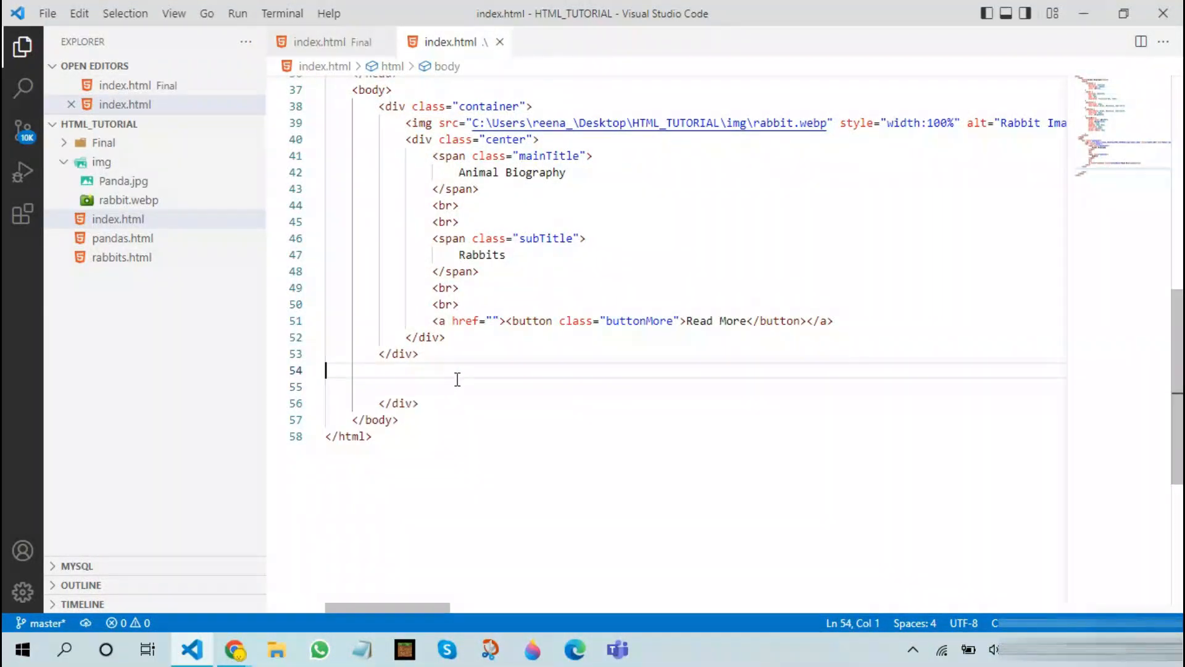
key("Enter")
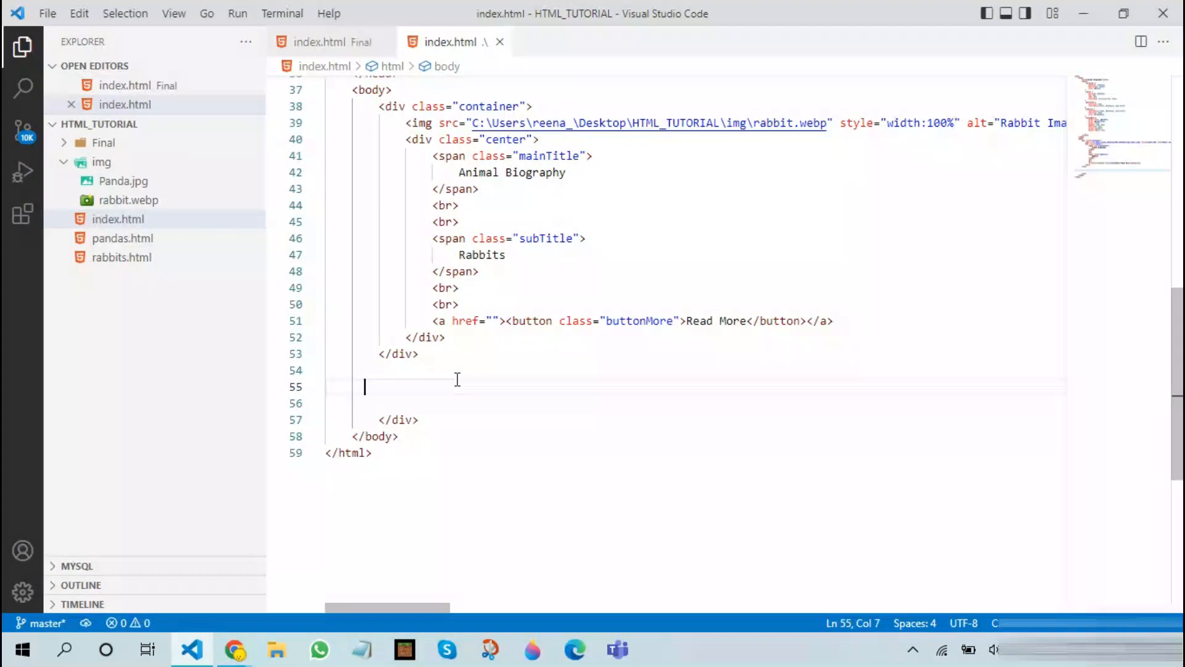
type(">")
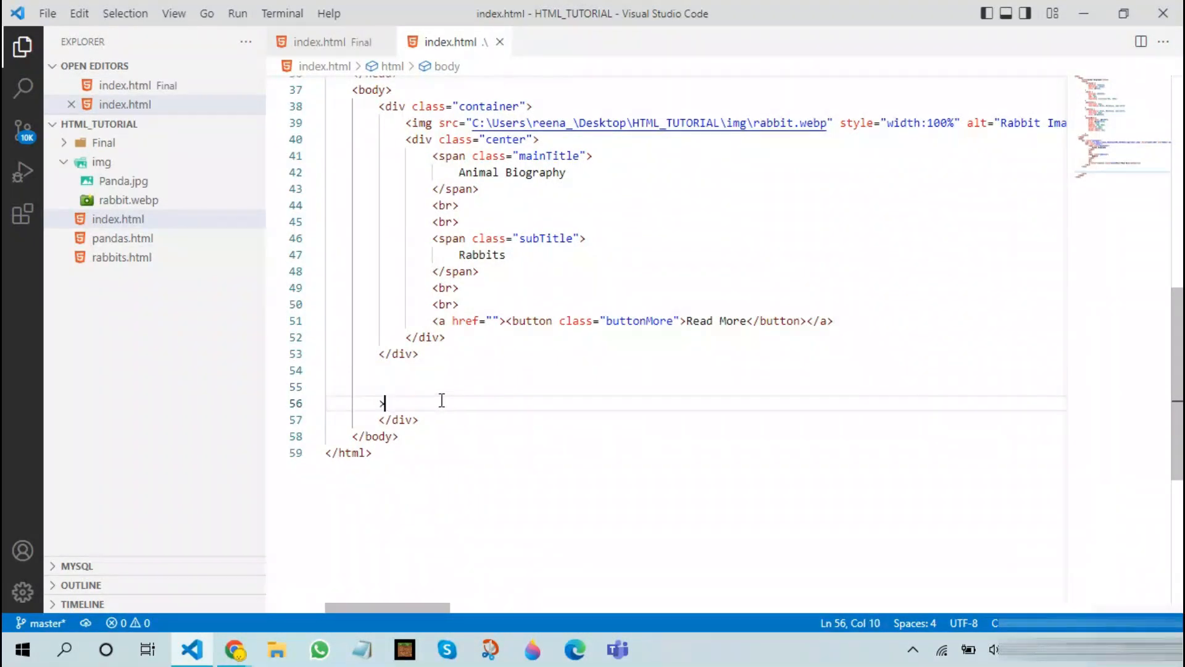
type("div")
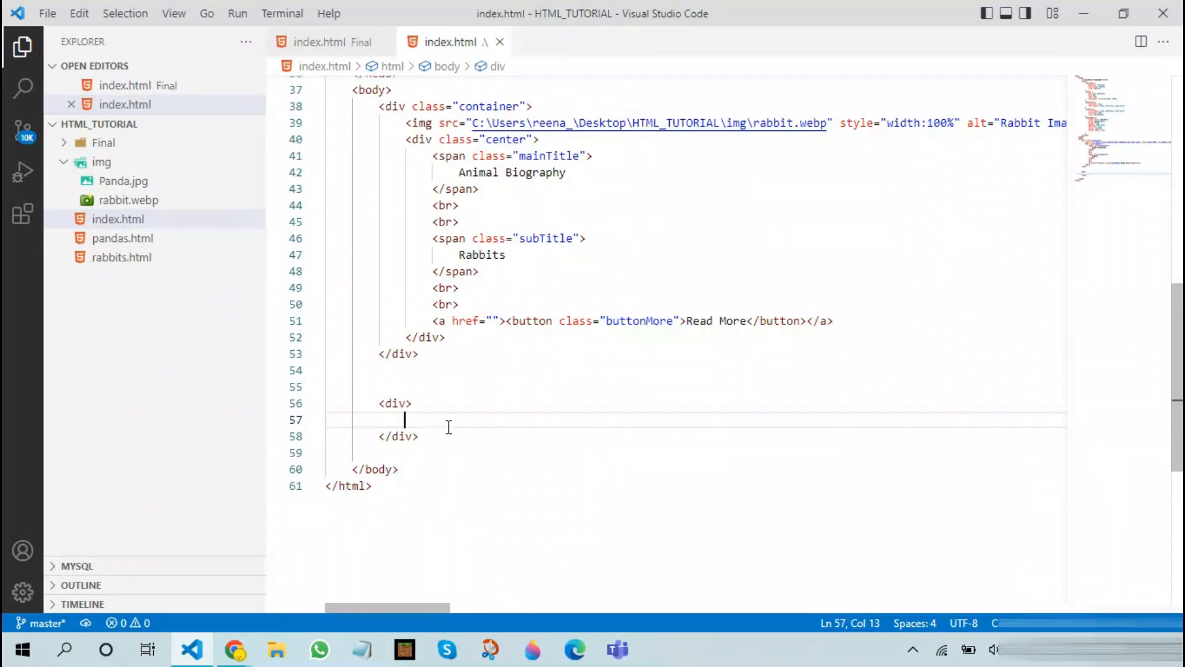
Add a mainTitle paragraph styled text-align: center and color: lightblue inside the div.
type("<")
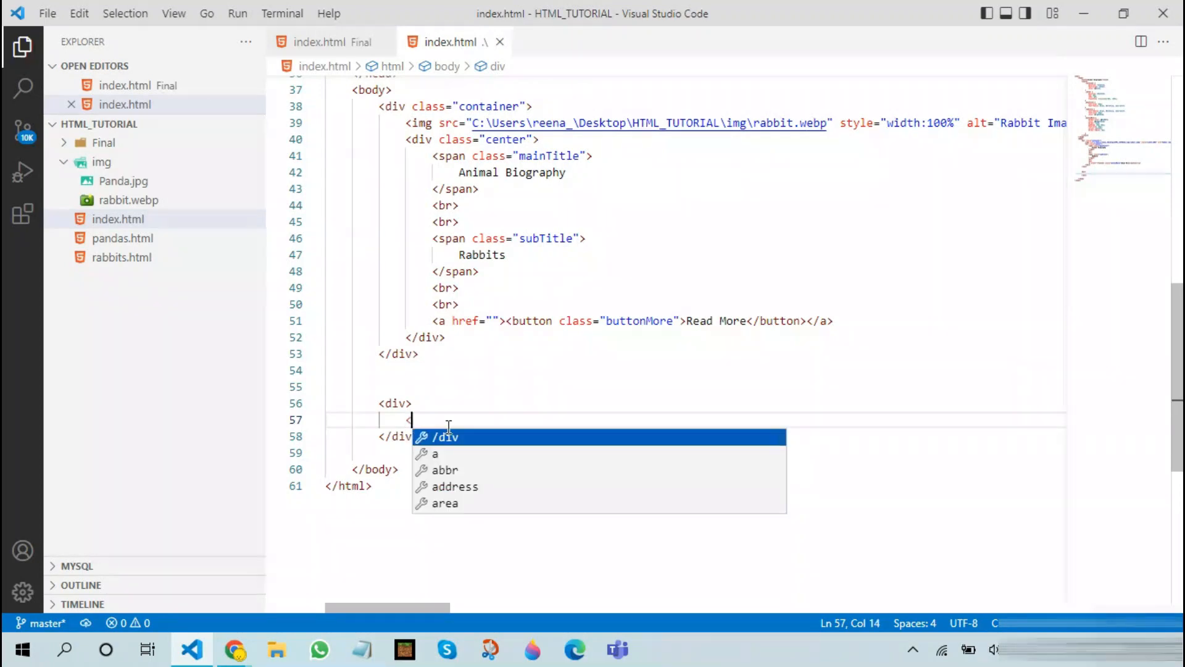
type("p>")
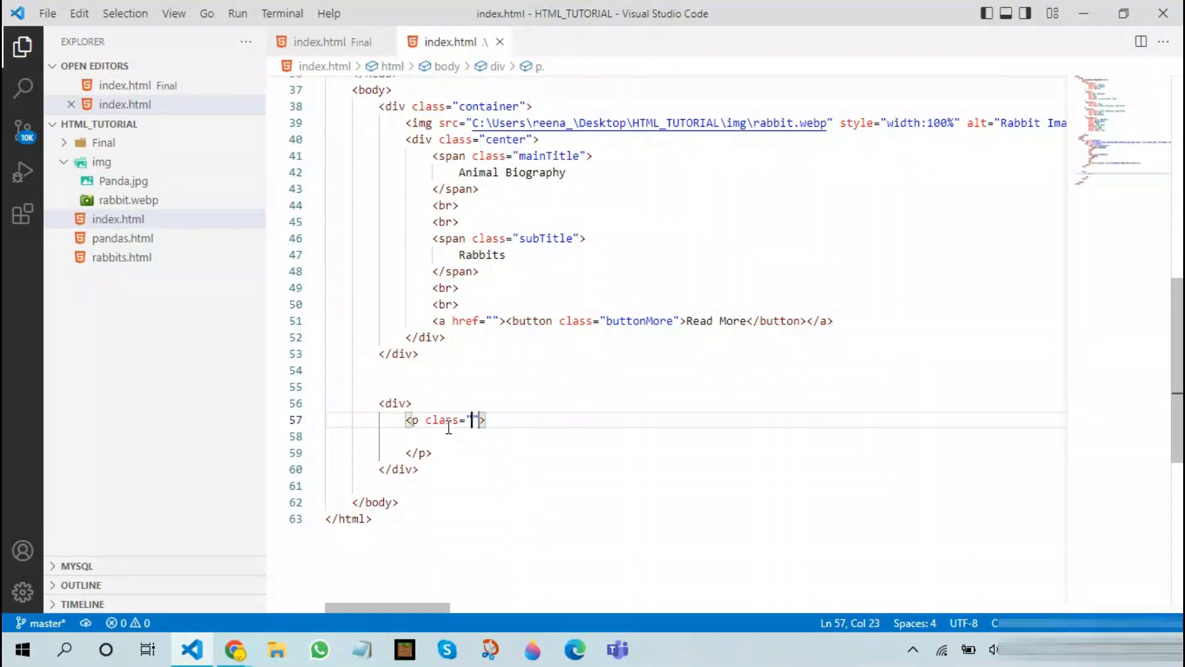
type("mainTitle")
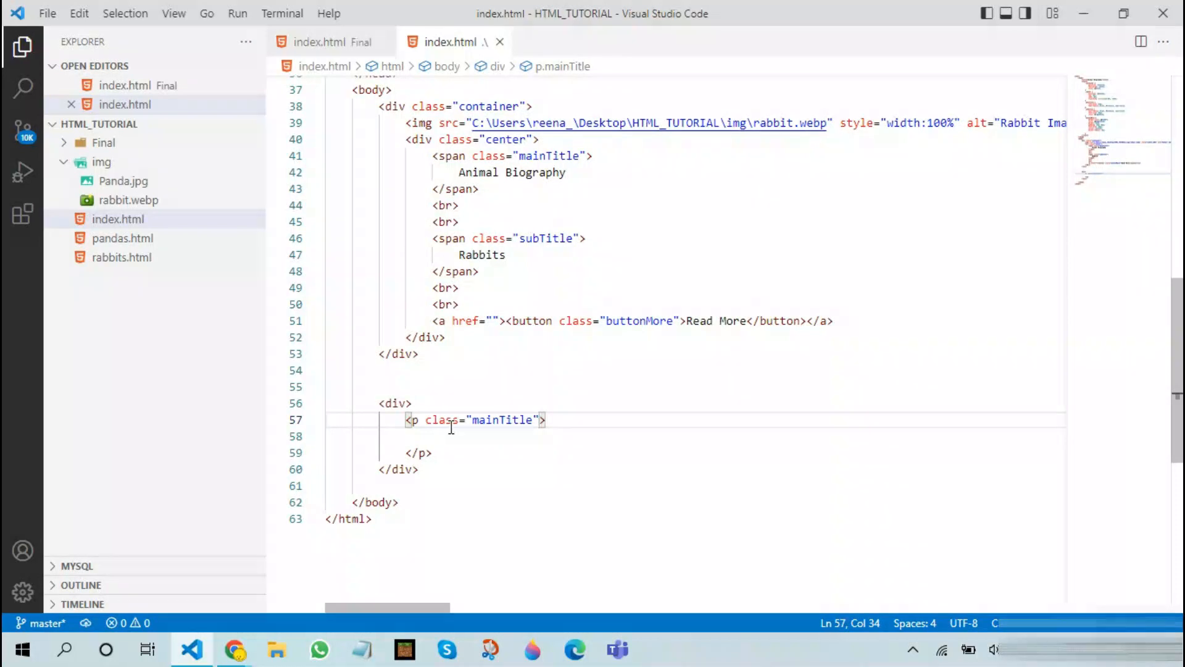
double_click(441, 264)
type(" sty")
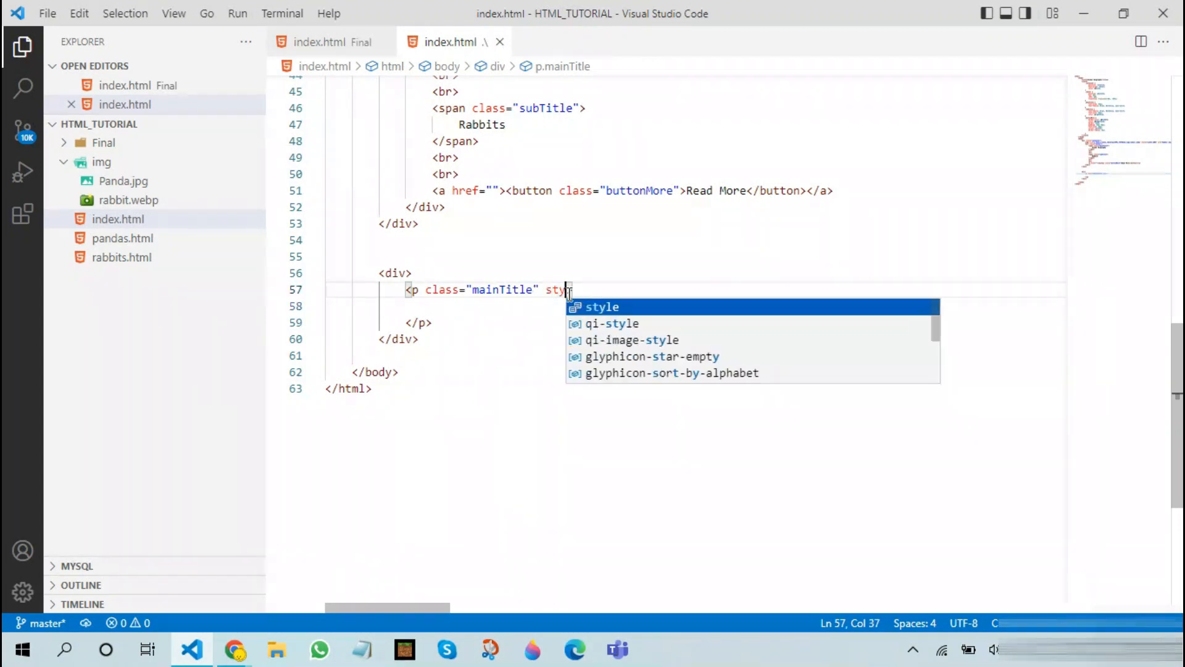
type("=\"text-align: cente;\">")
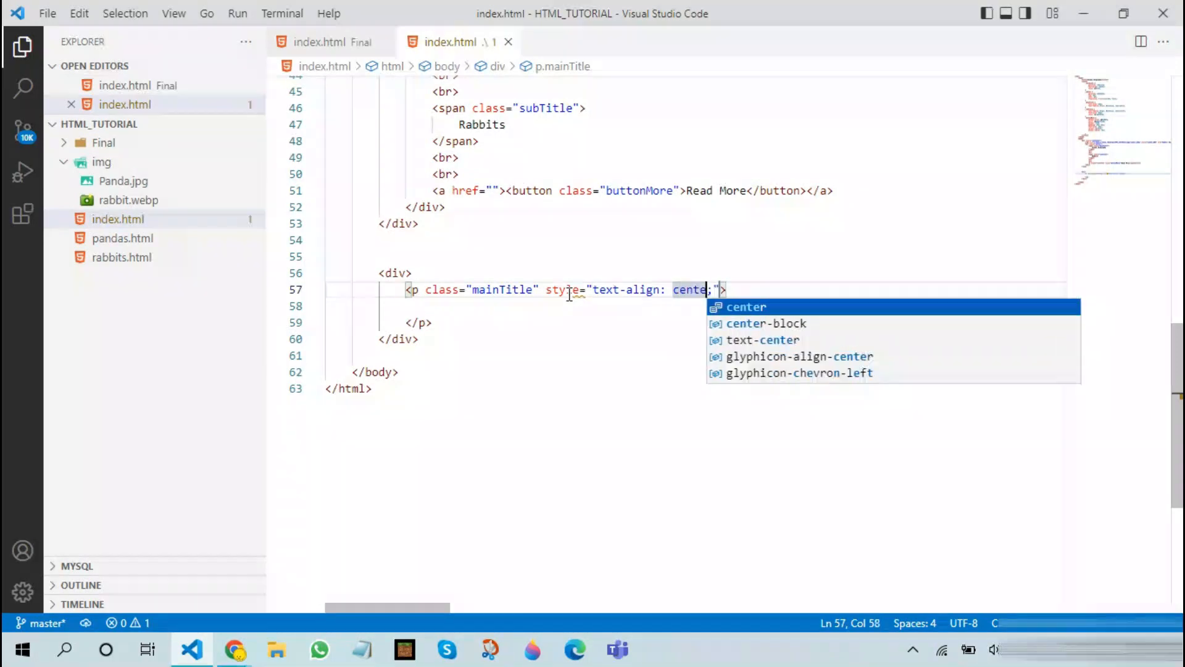
key("Tab")
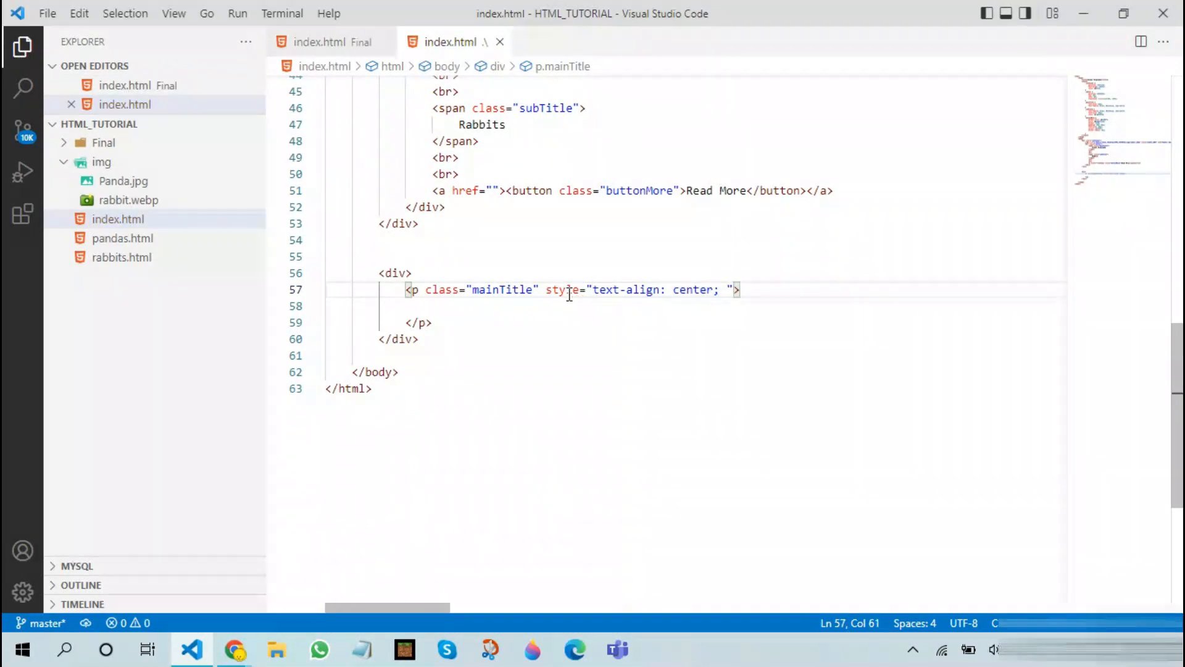
type("color: lightblue;")
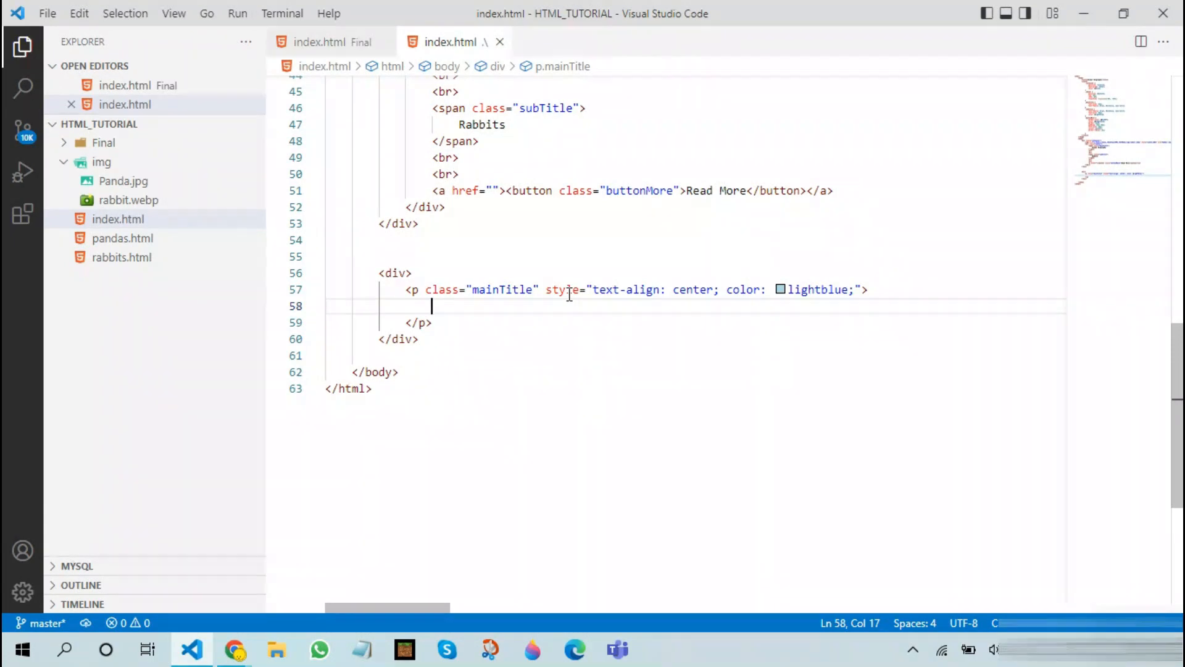
Write the paragraph text "All the animals I like".
type("All The")
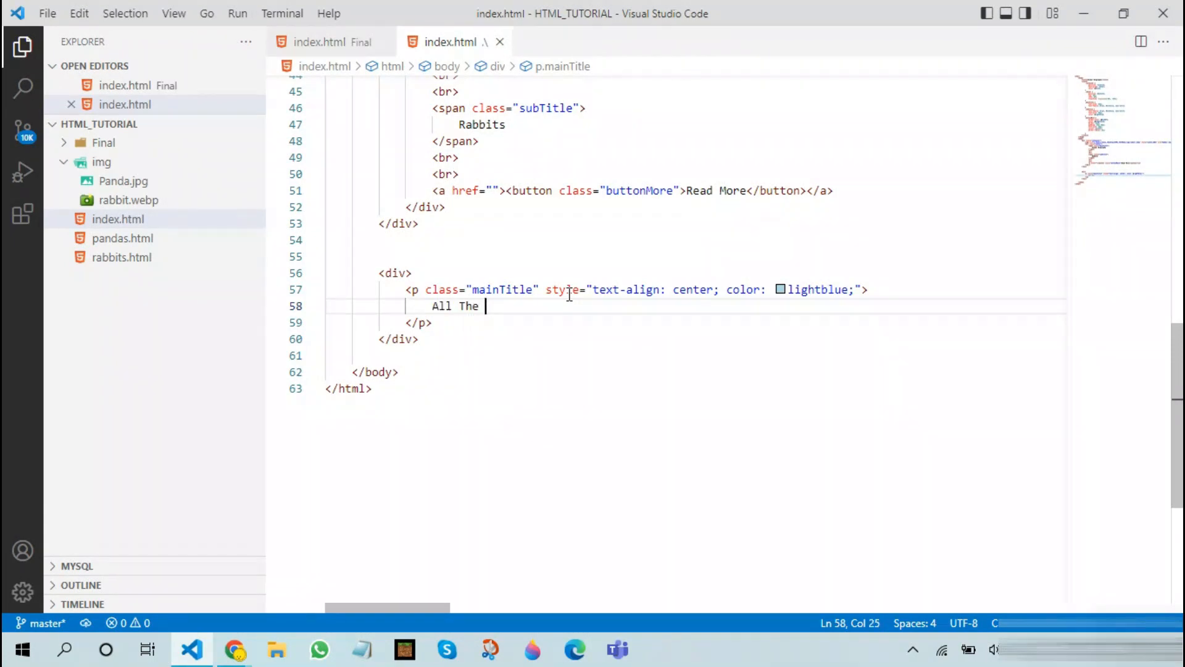
key("Backspace")
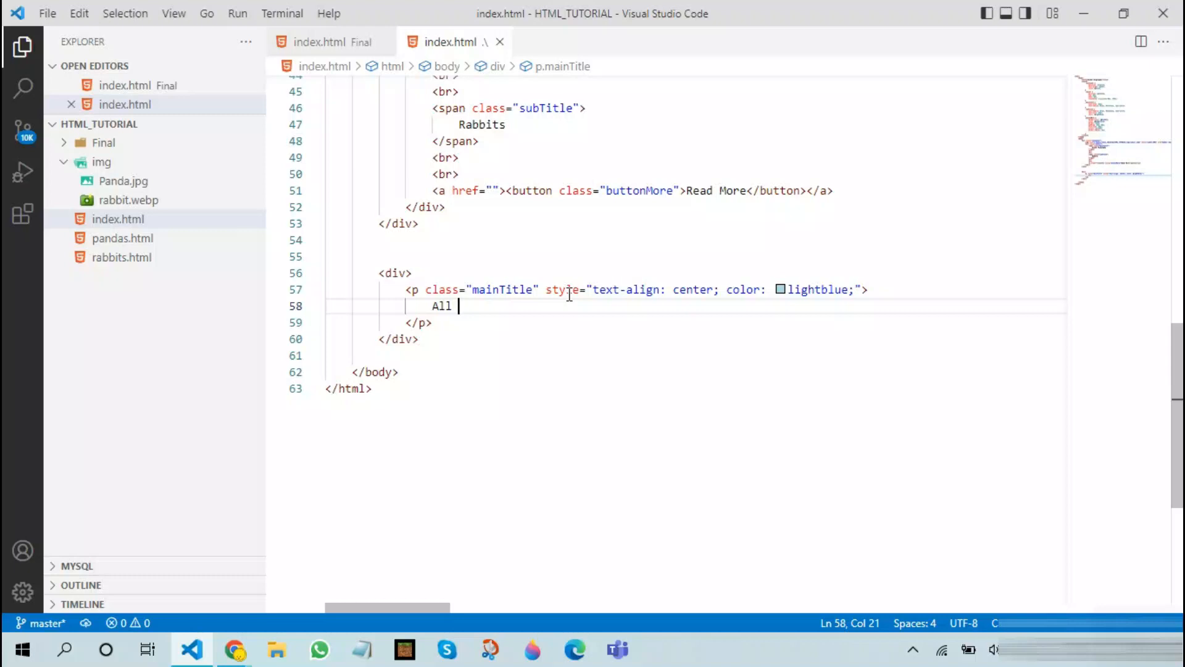
type("the animals I like")
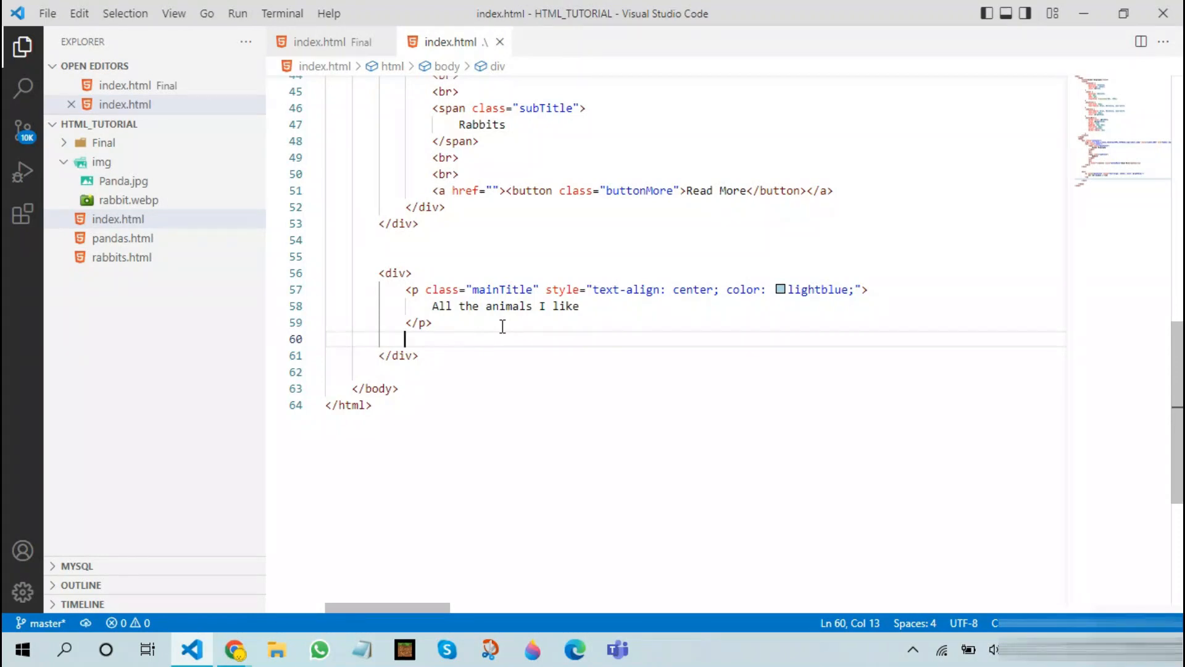
Start a nested <div class="contentHolder"> below the title paragraph.
type("<div c>")
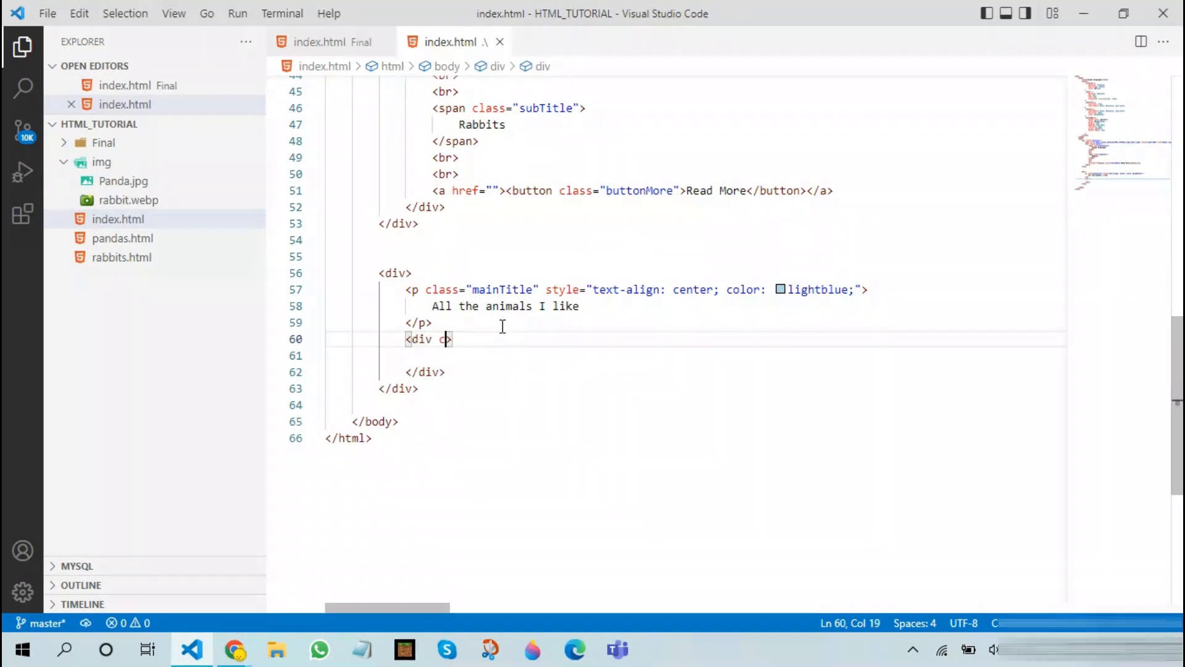
type("class=\"c")
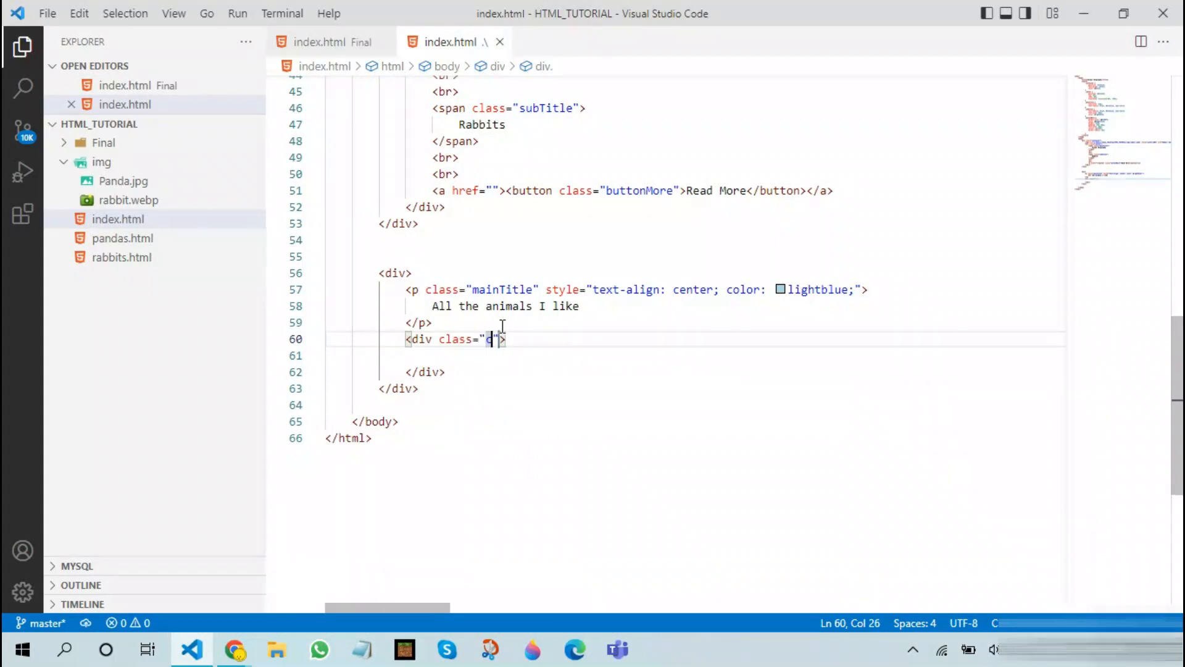
type("contentHold")
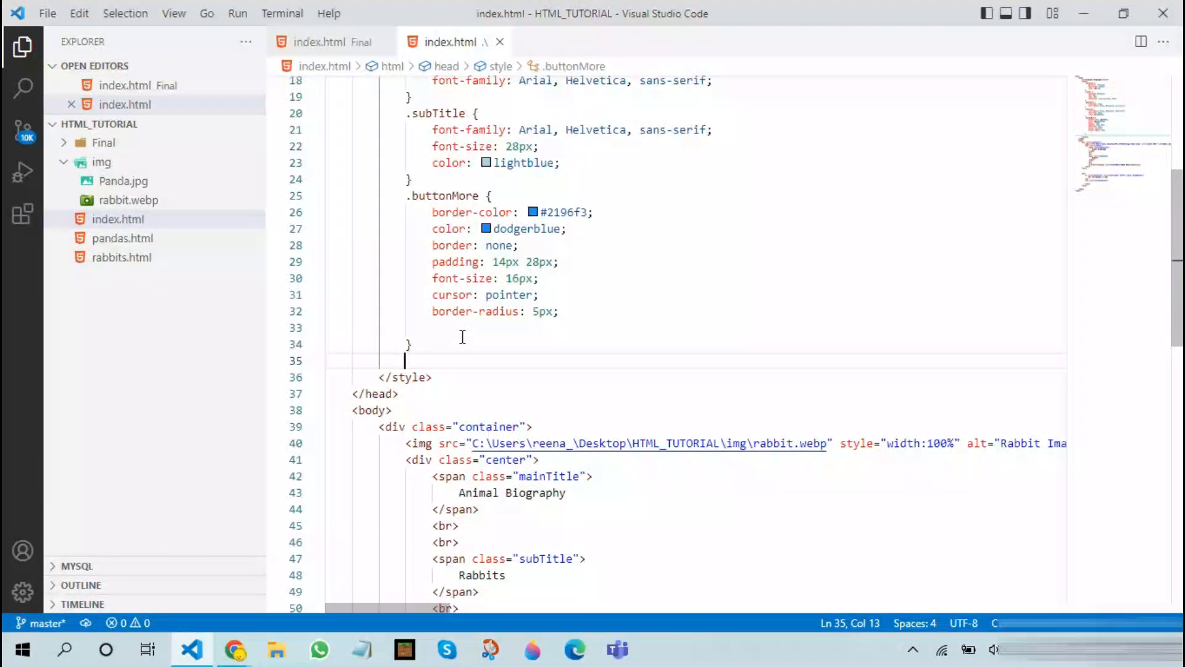
Add a .contentHolder rule with width 100%, 2px solid #eee bottom border, 350px height and padding.
type(".contentHolder {")
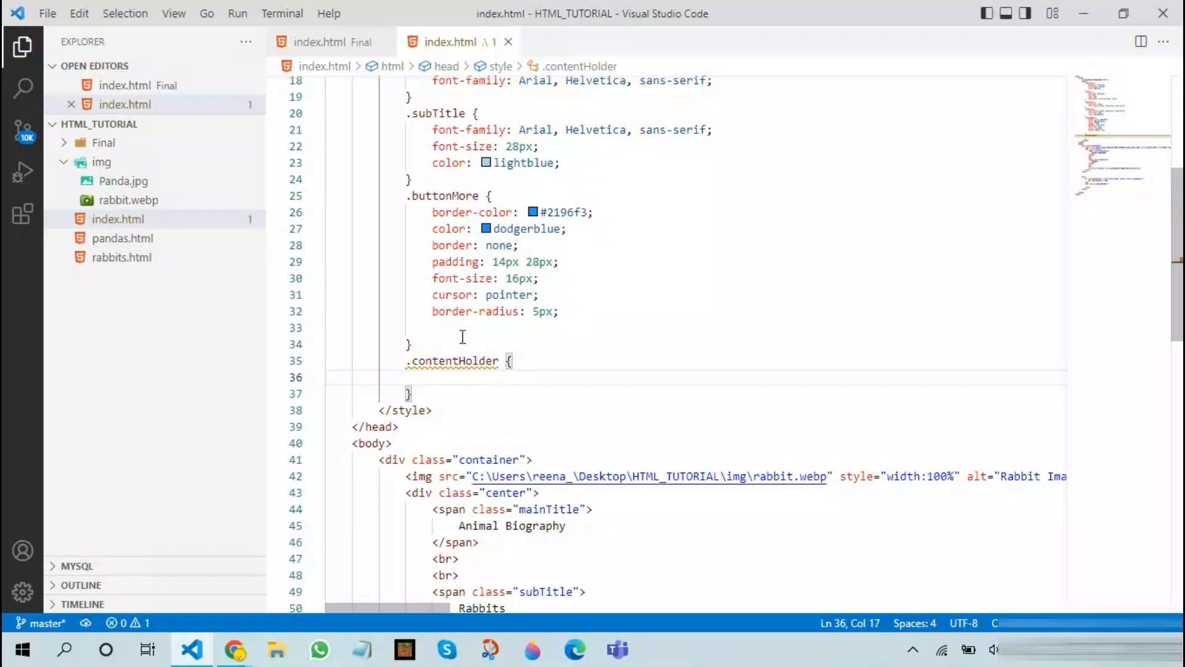
type("width: 100%;")
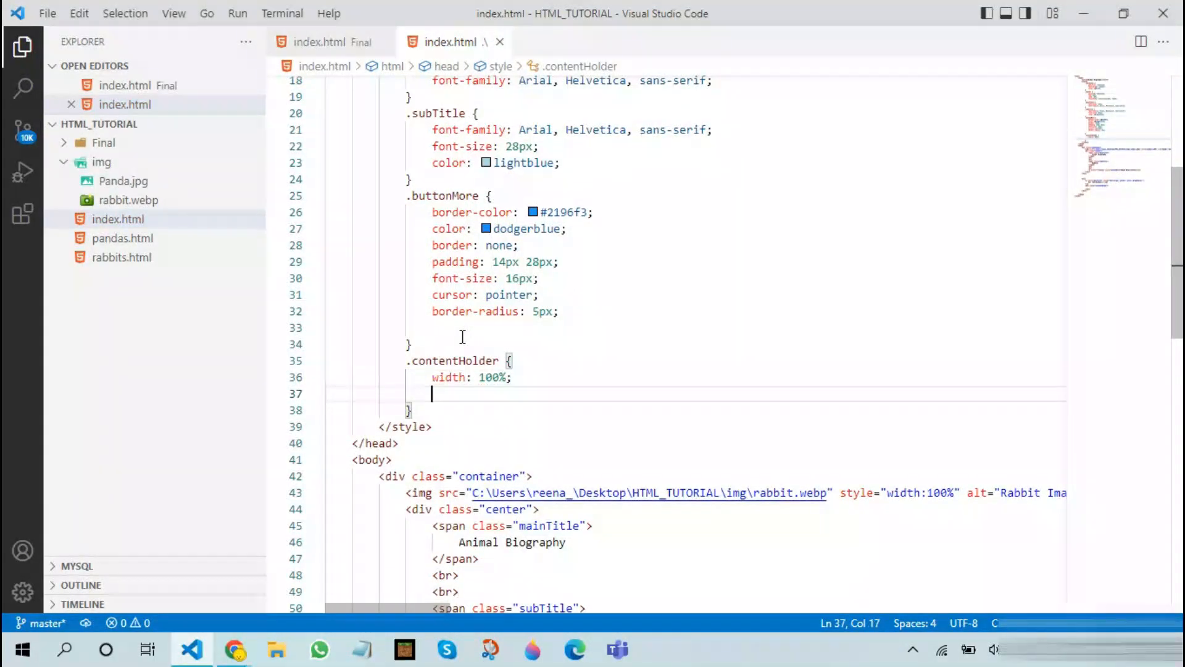
type("bo")
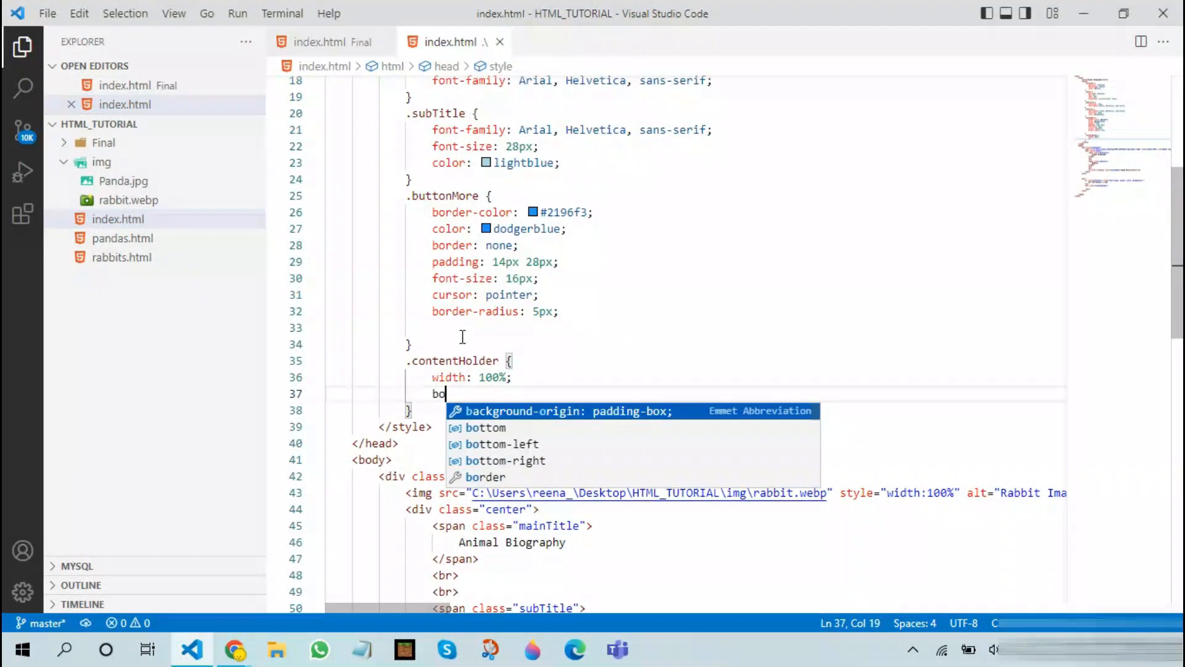
type("rder-bottom: ;")
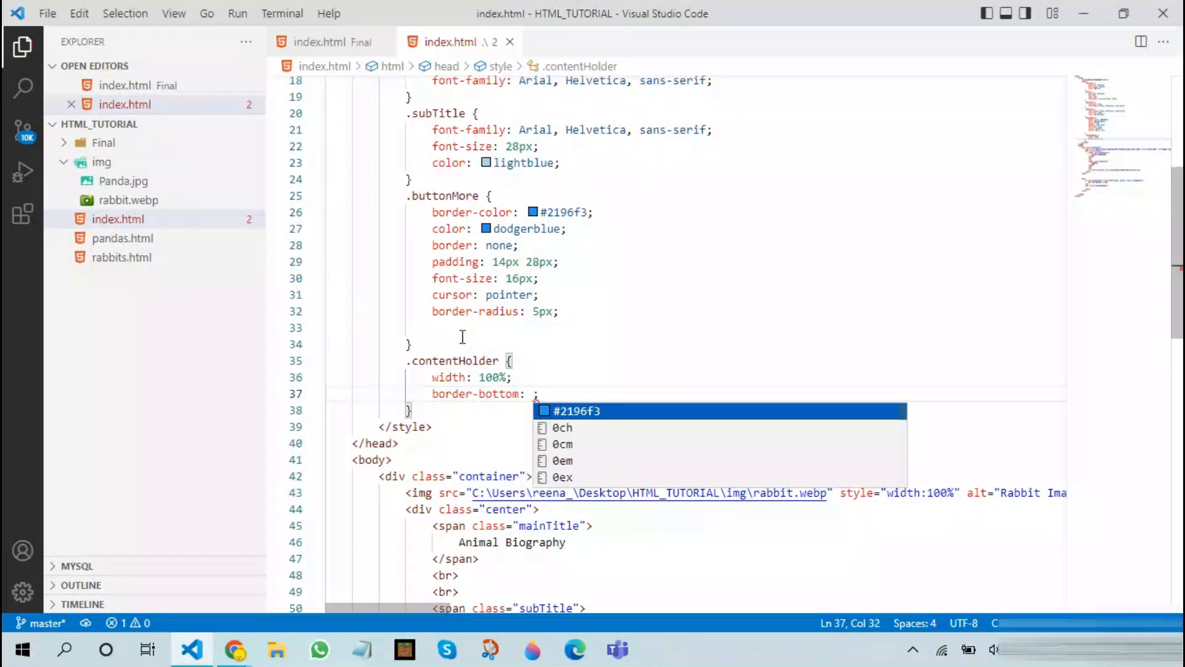
type("2px solid")
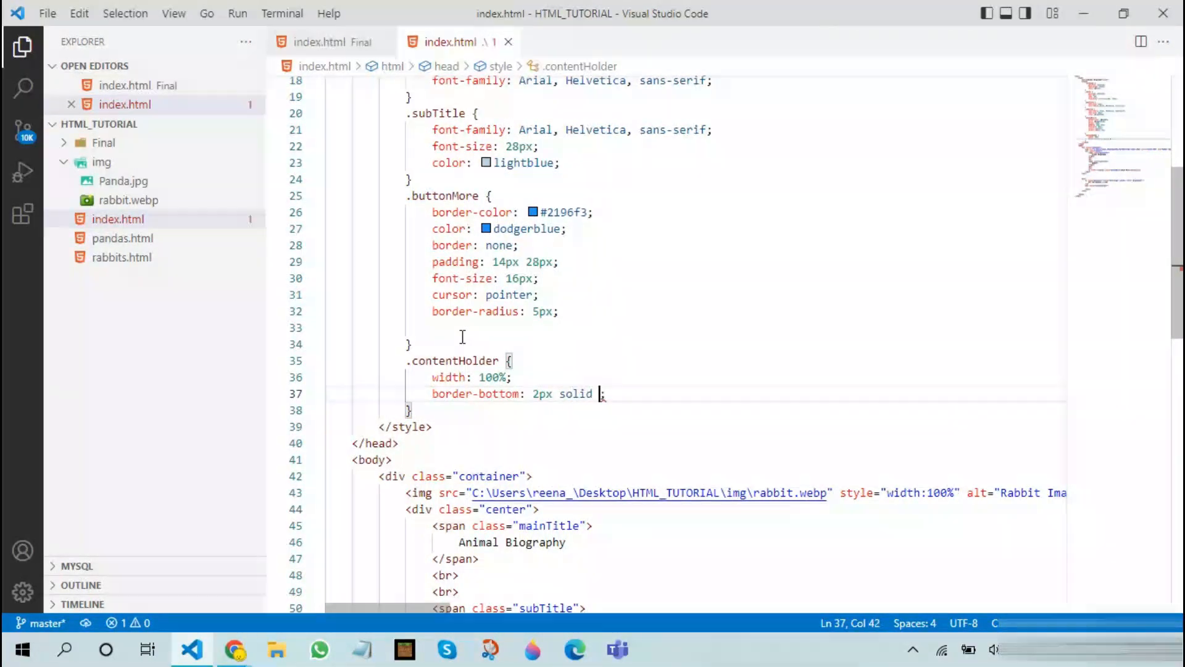
type("#eee")
type("height: ;")
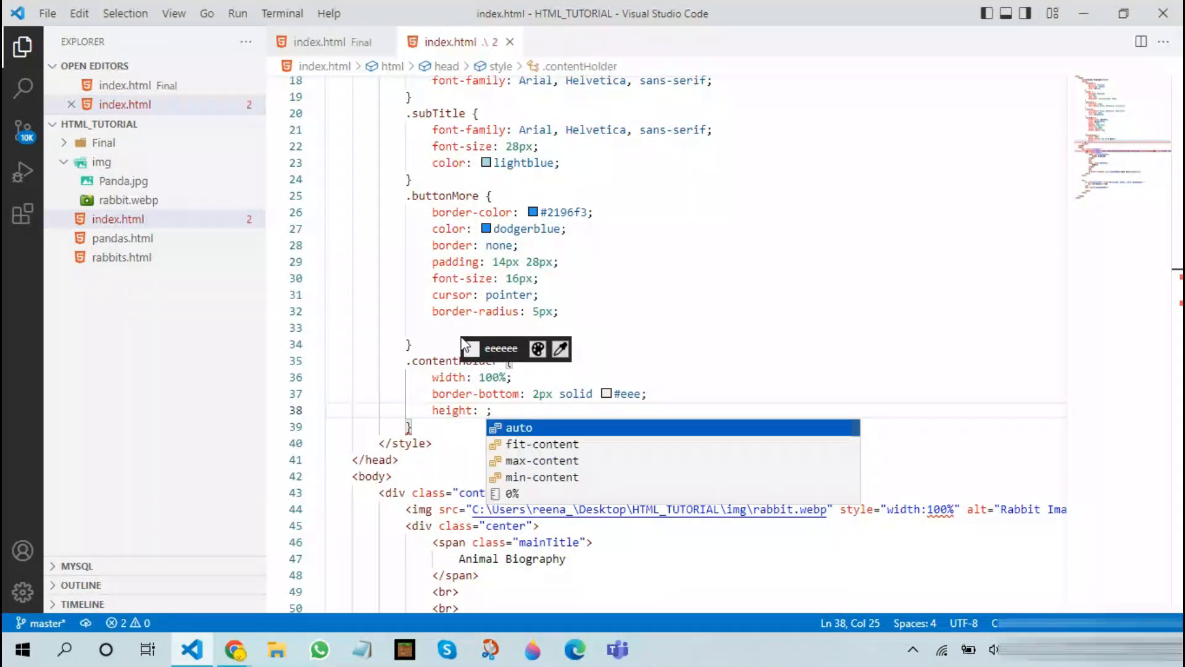
type("350px")
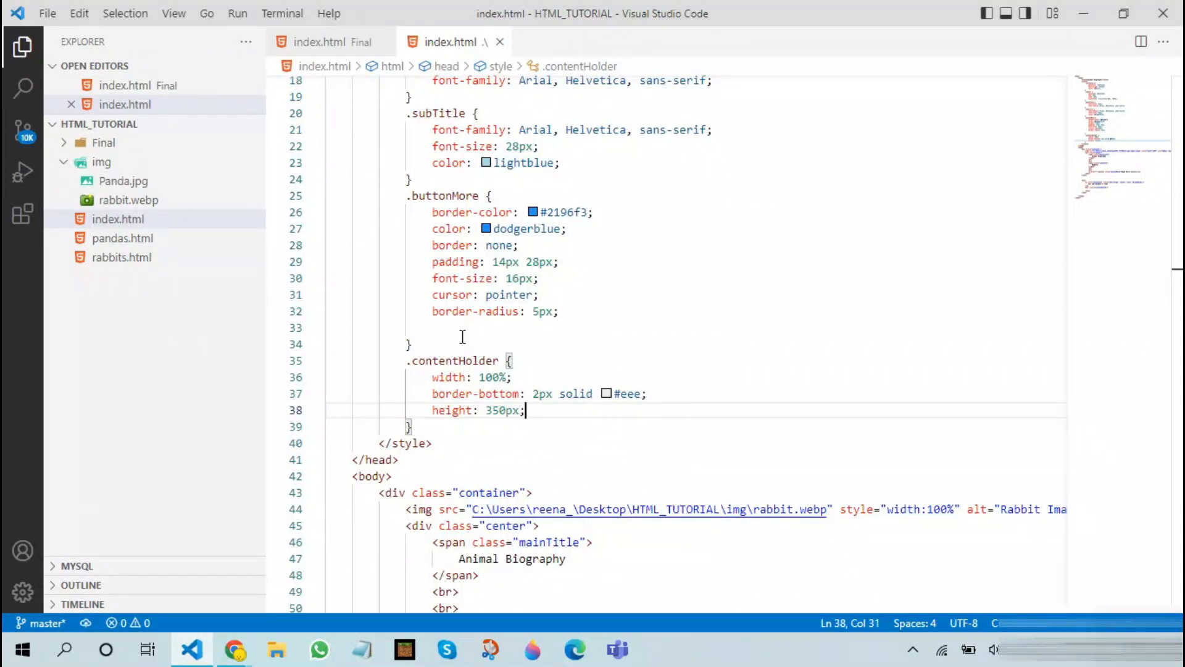
type("padd")
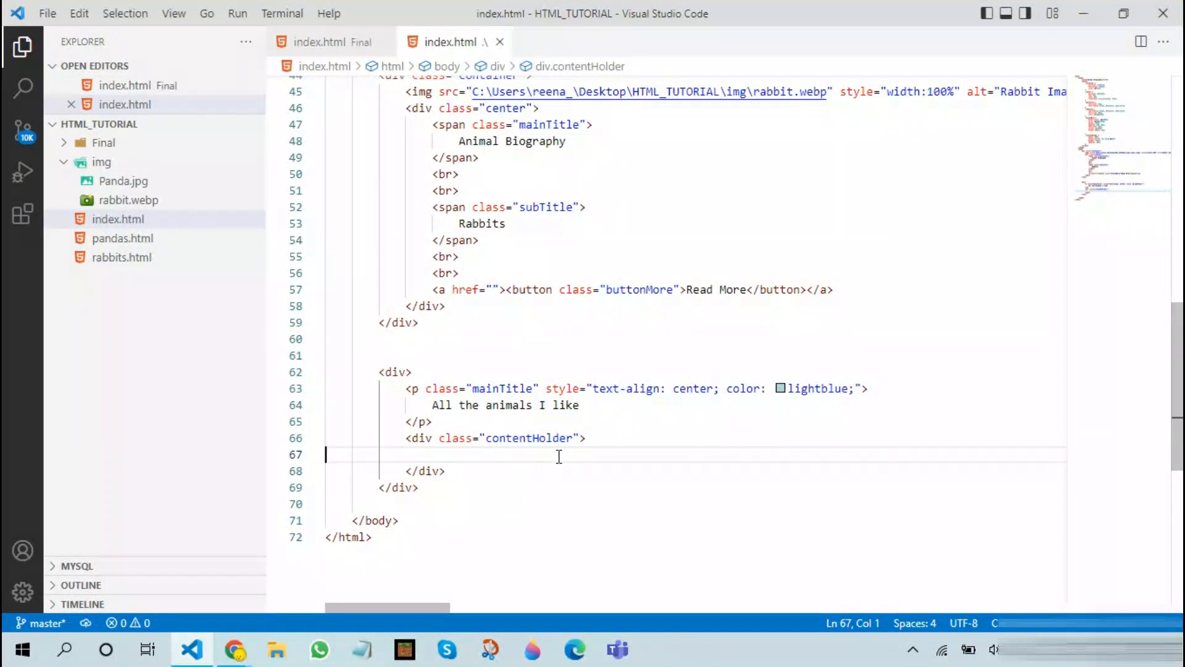
Add an empty <p></p> inside the contentHolder div, clearing mistyped text.
type("<p></p>")
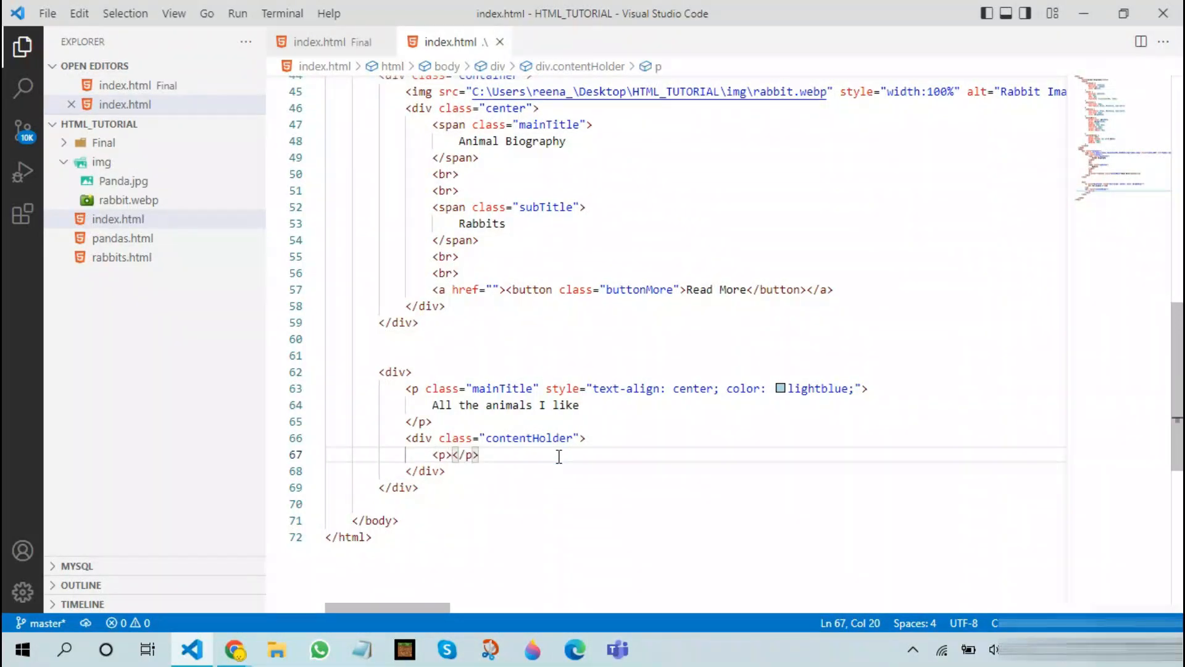
type("contentHo")
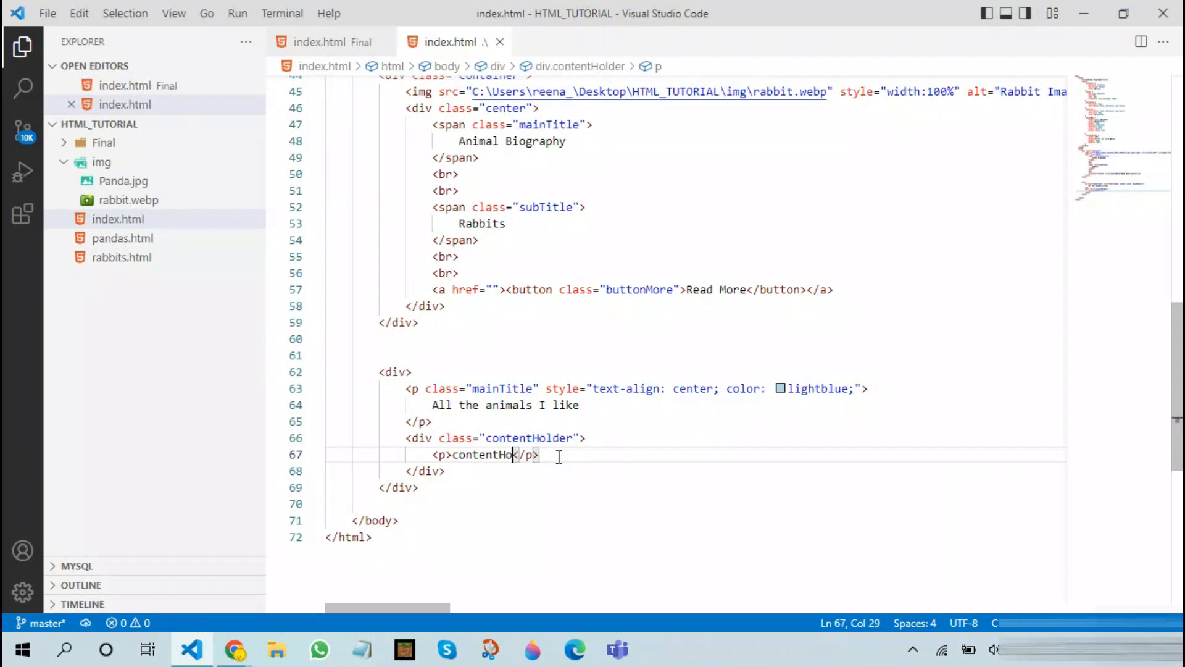
key("Backspace")
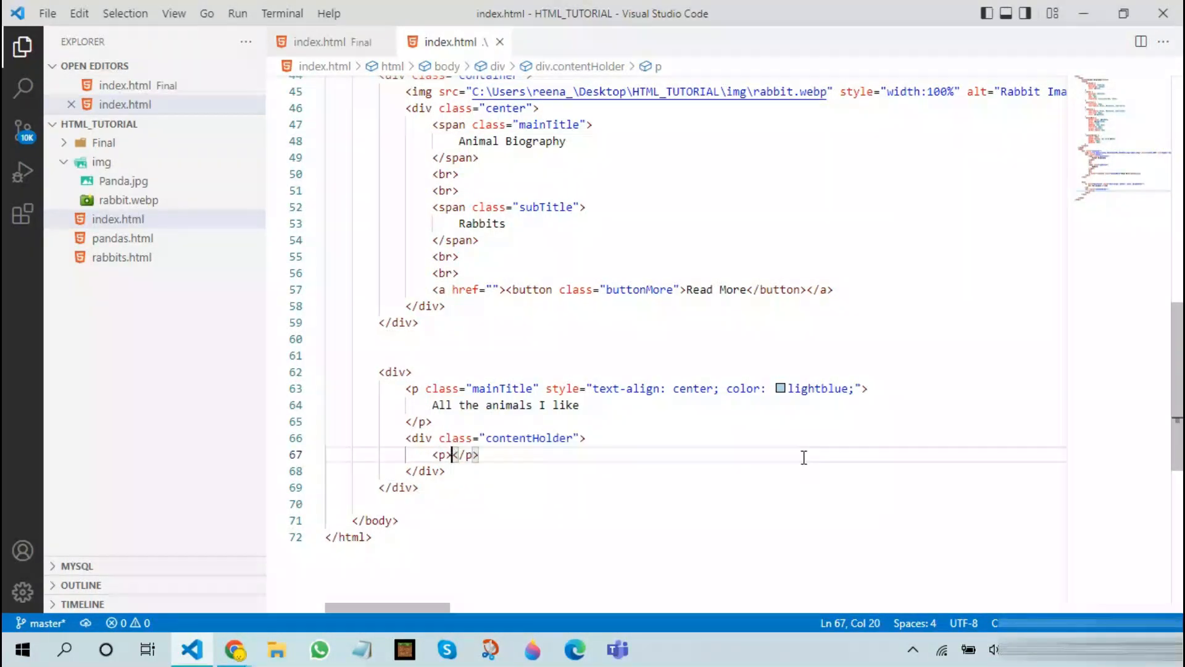
left_click(581, 437)
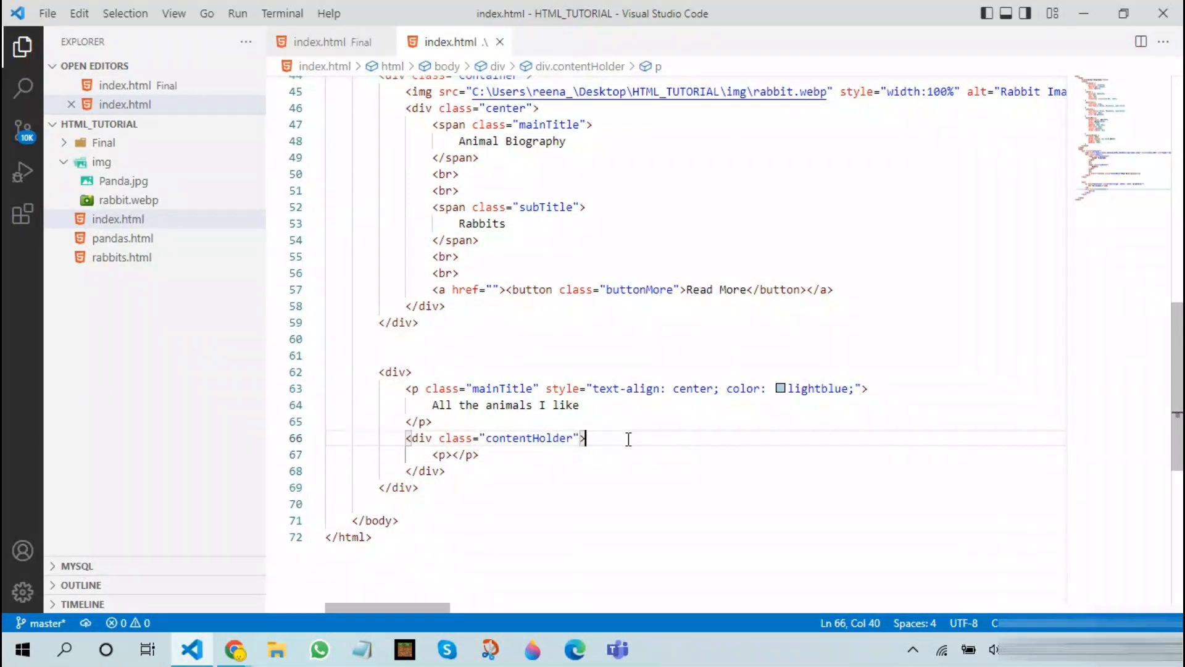
Add an h2 "Pandas" above it with font-family Arial, Helvetica, sans-serif, and begin the paragraph's class.
type("<h2>P</h2>")
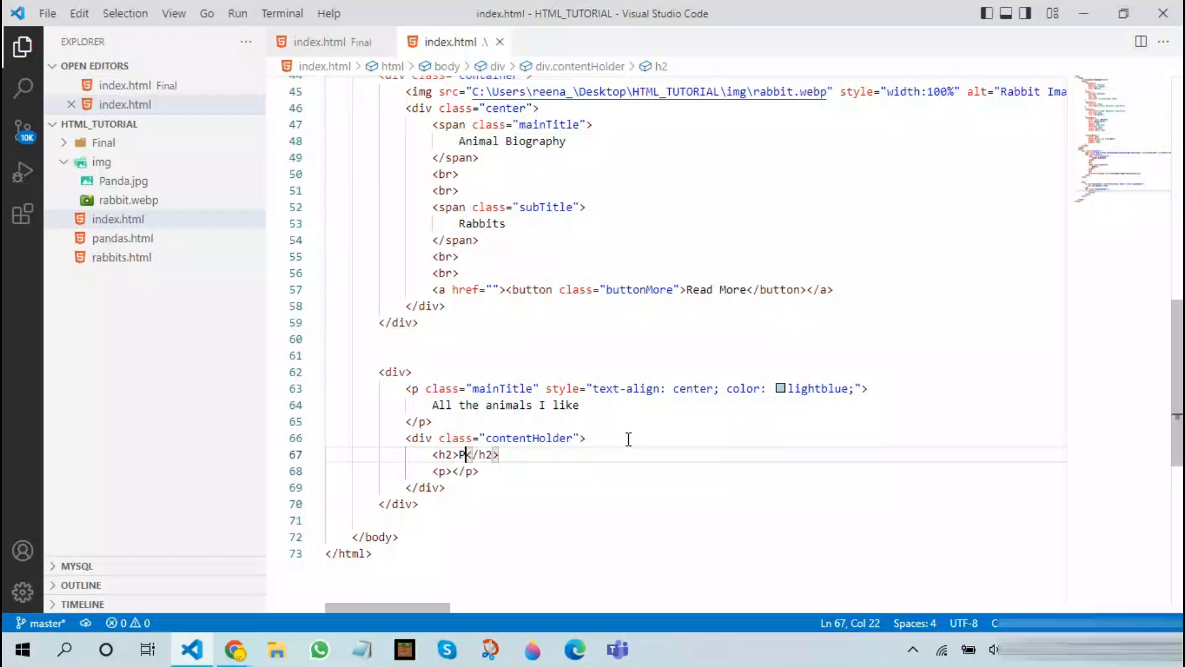
type("andas")
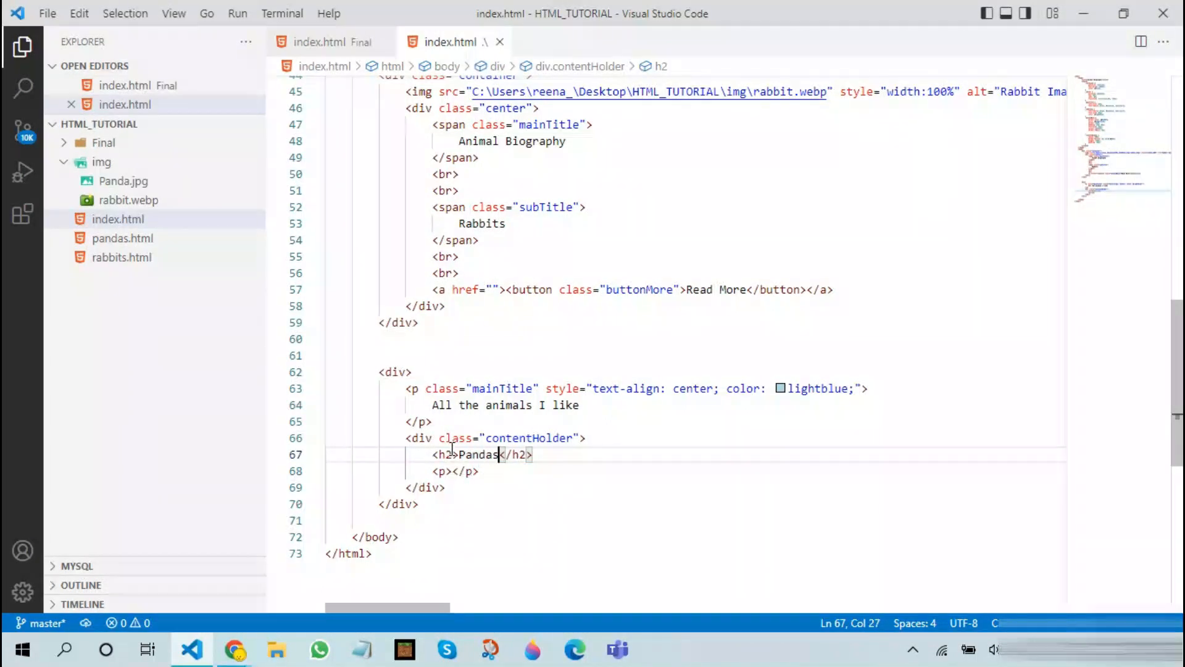
type("st")
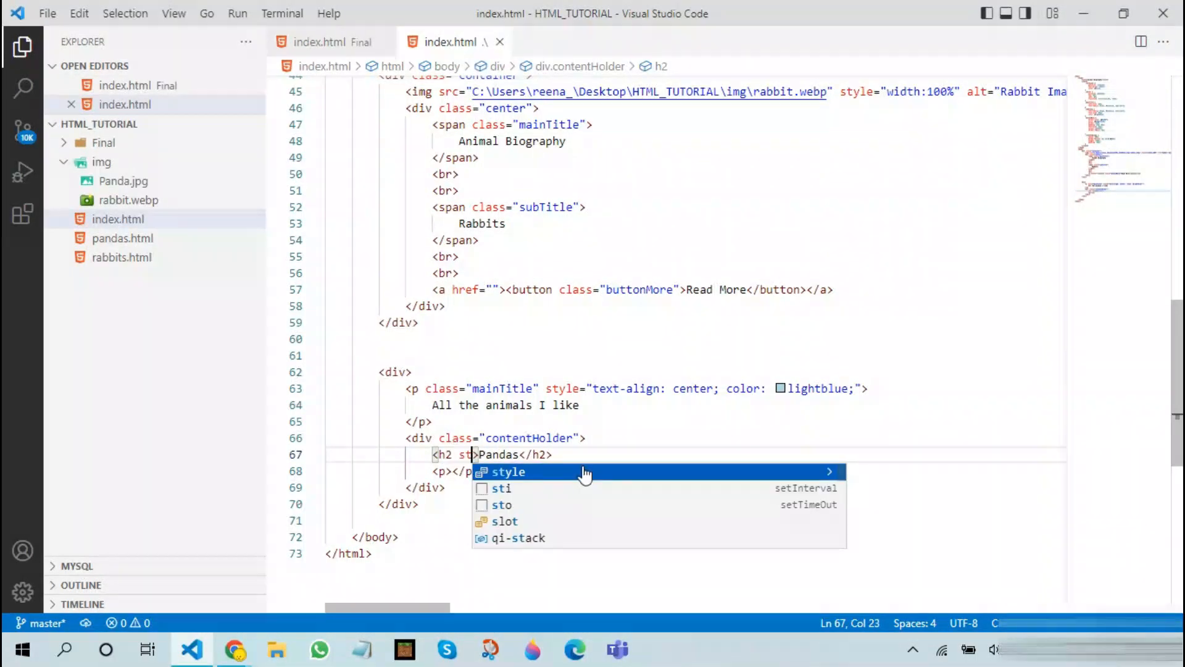
type("font\"")
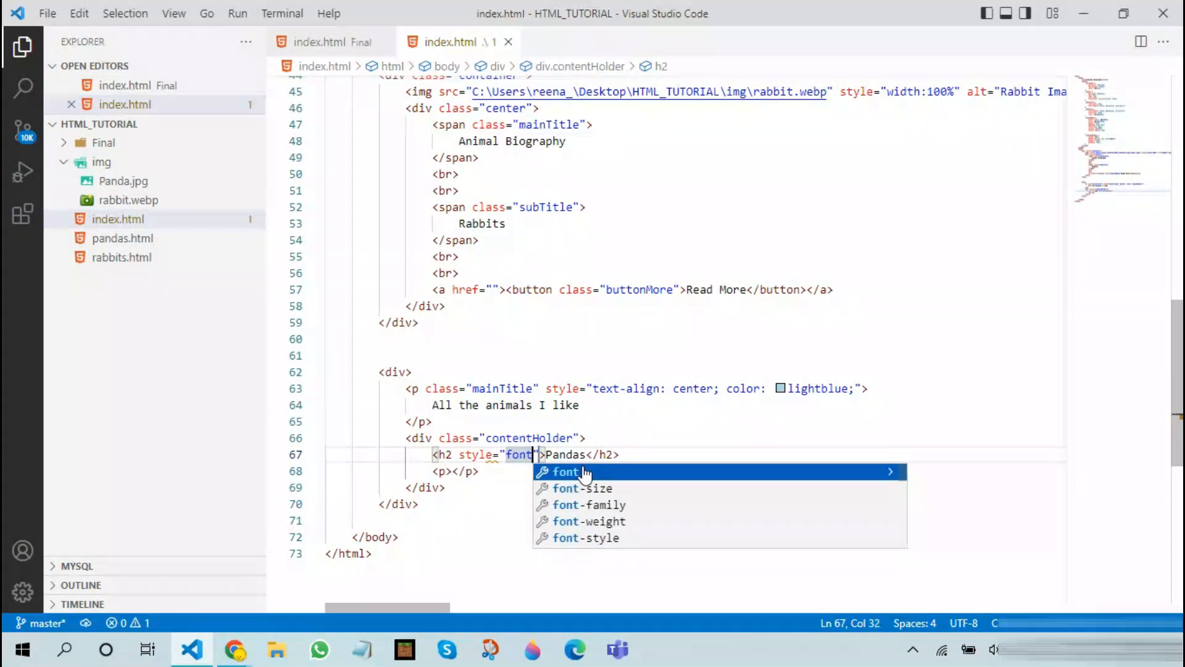
left_click(590, 505)
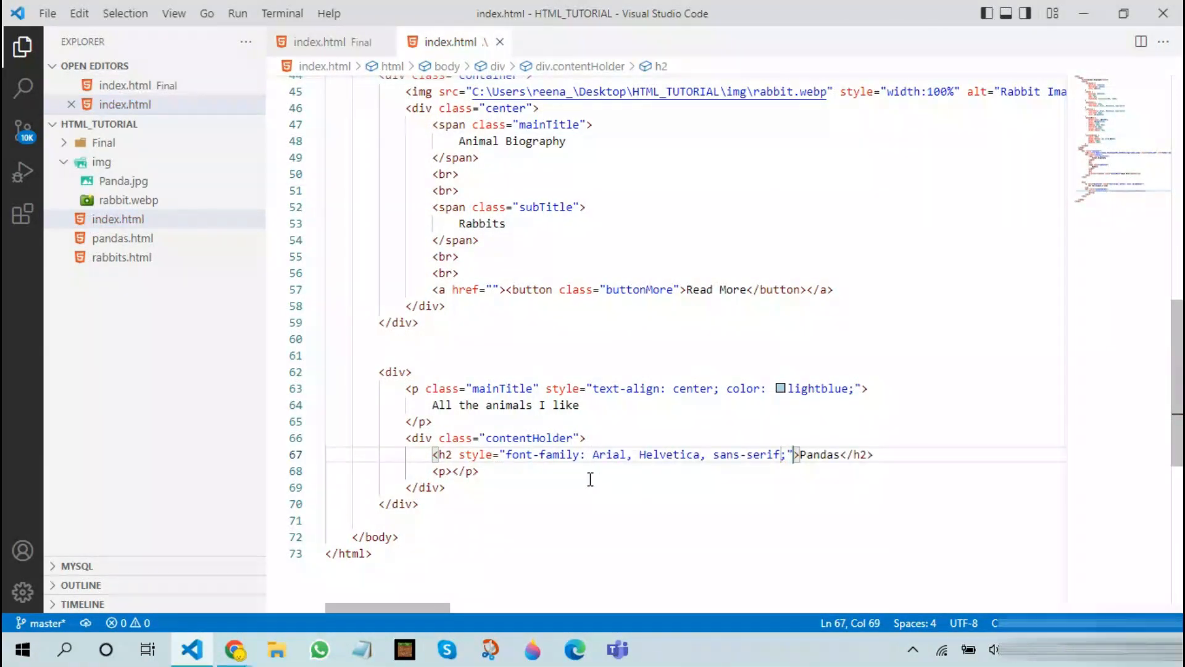
left_click(454, 470)
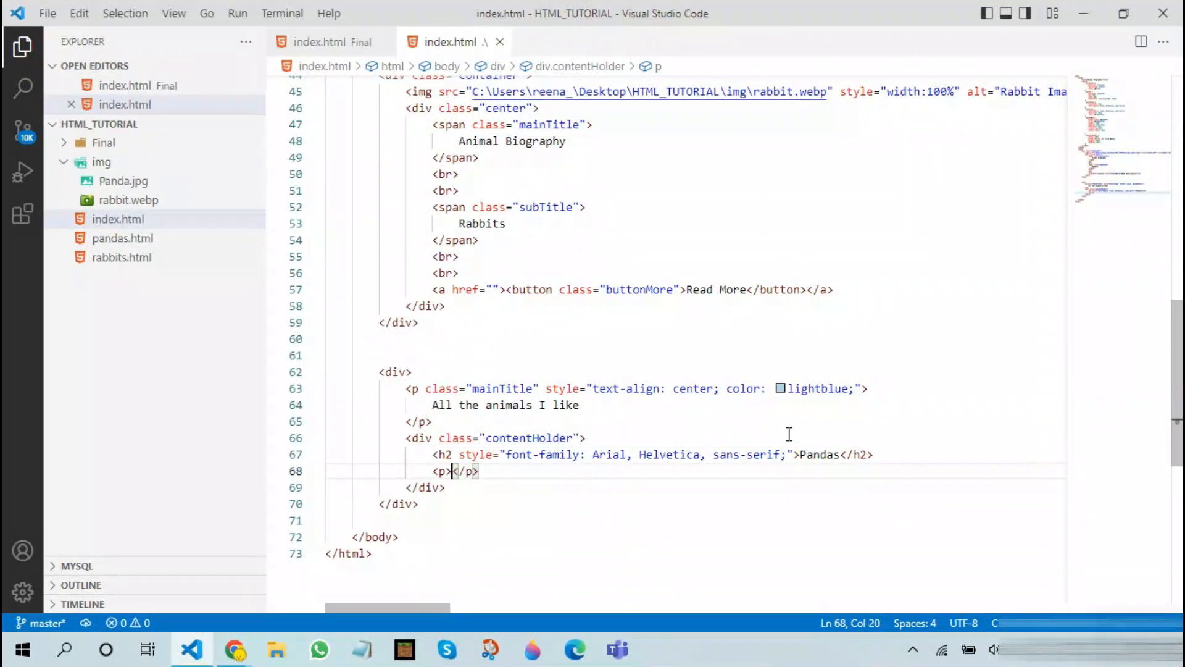
type("class=\"contentText")
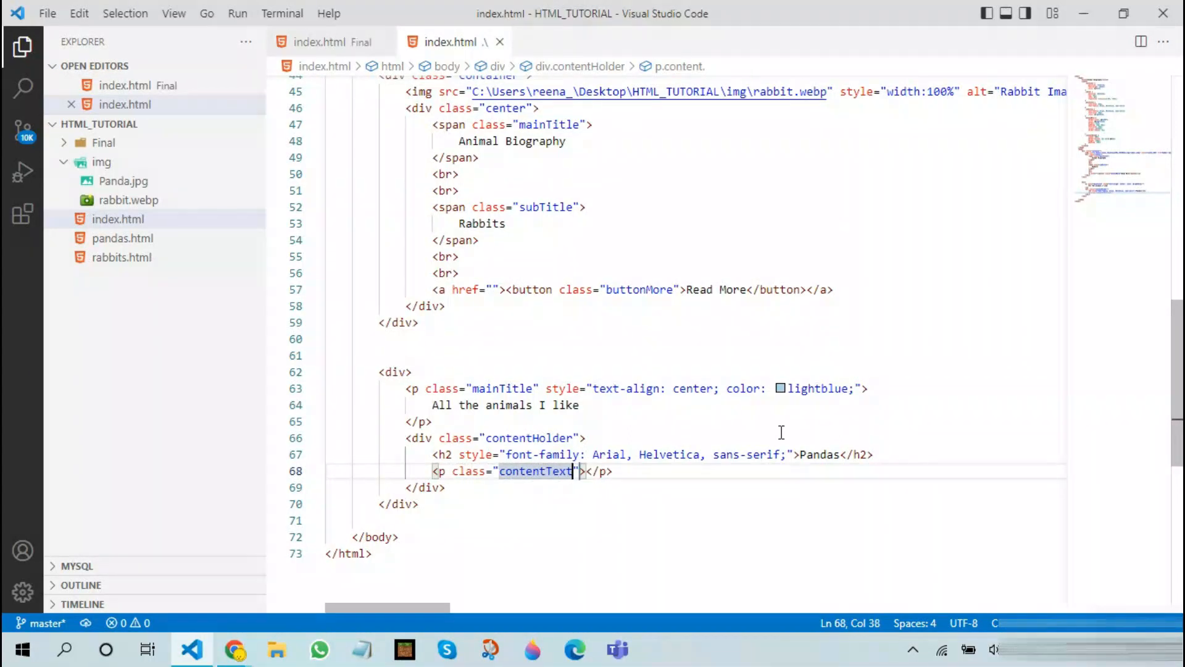
Select the contentText class name on the paragraph to reuse it for a new style rule.
double_click(536, 471)
type(".")
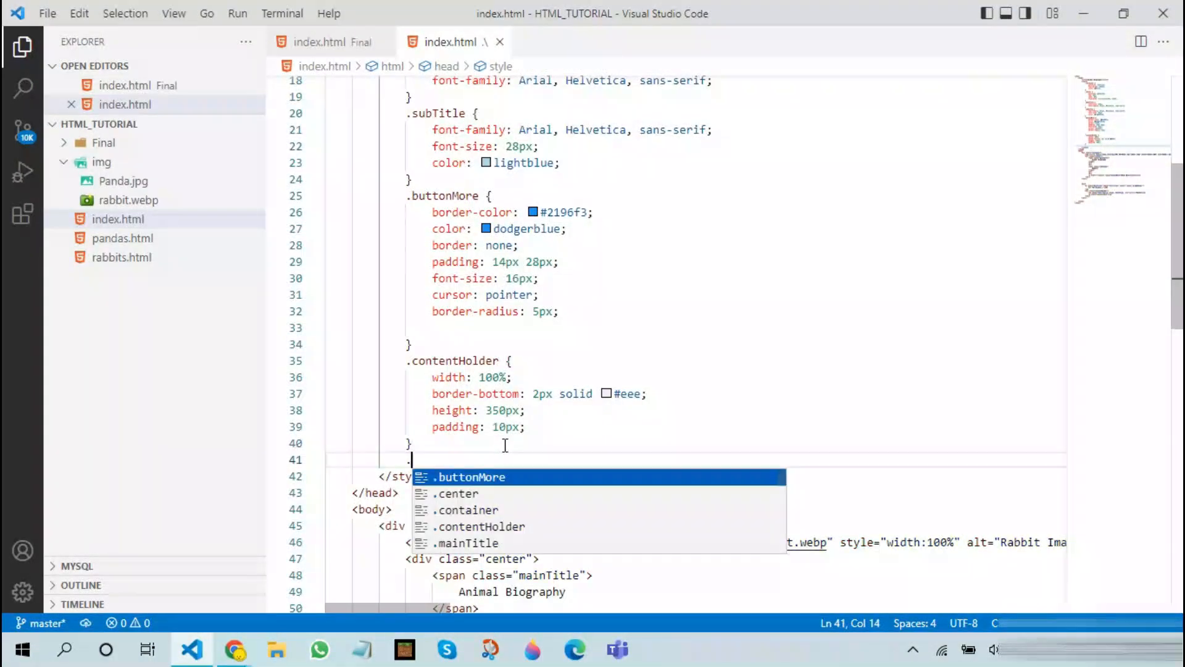
Create a .contentText rule with margin 2px, word-spacing 2px and line-height 1.5.
type("contentText")
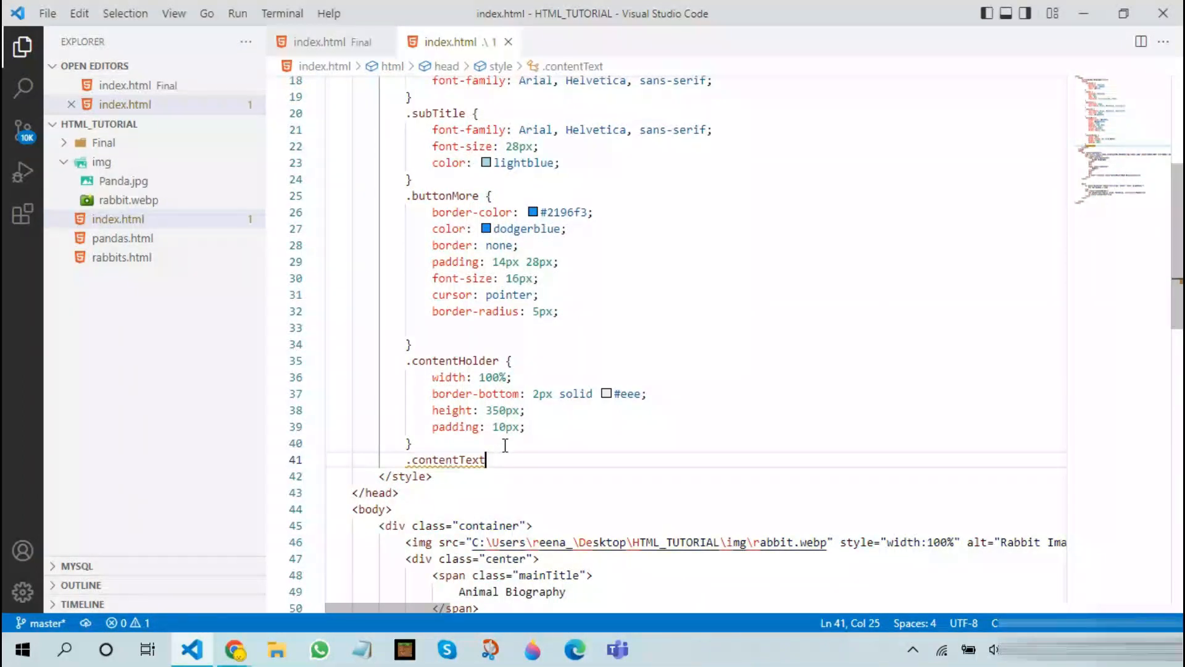
type("{")
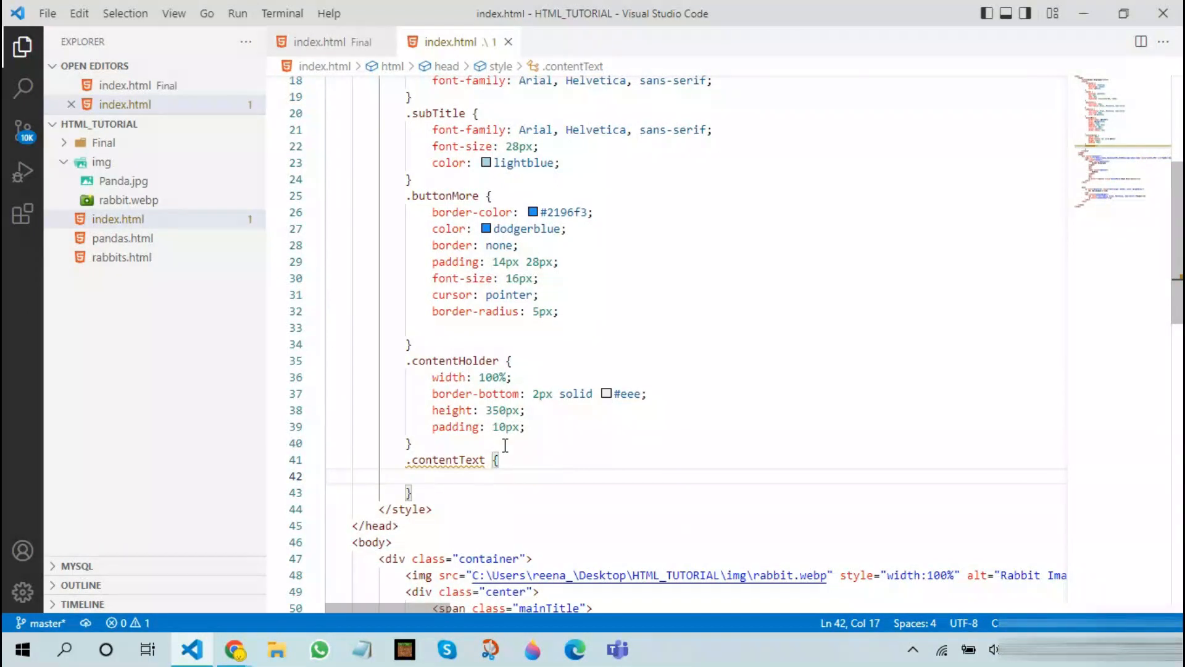
type("margin: 1px;")
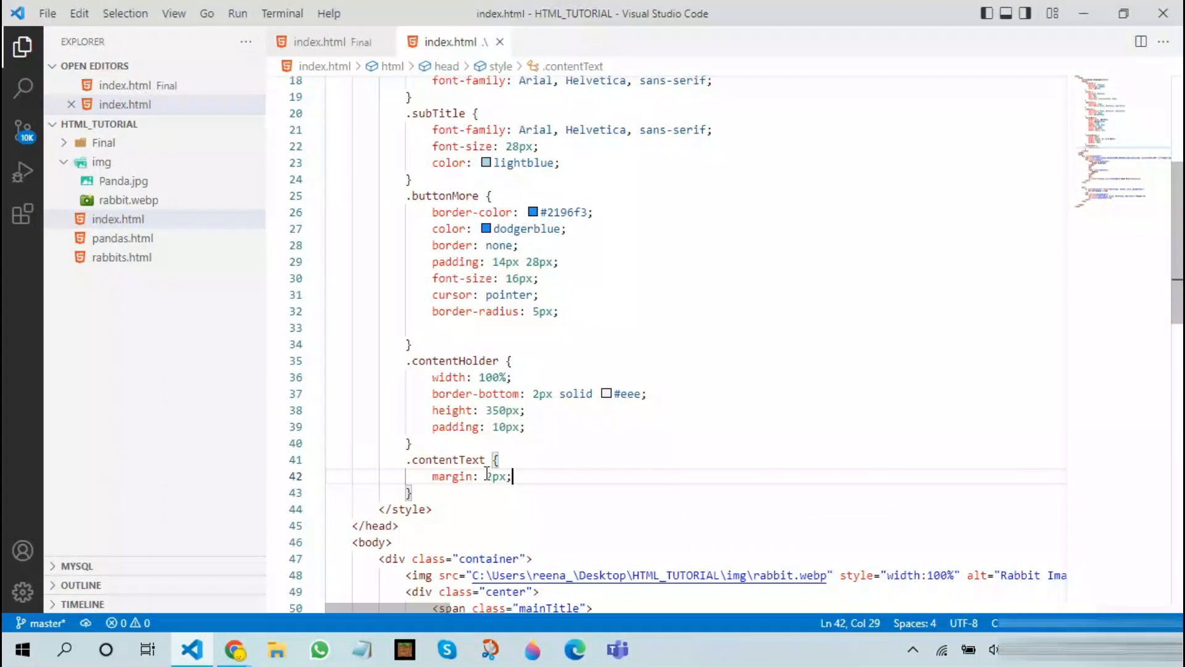
key("Enter")
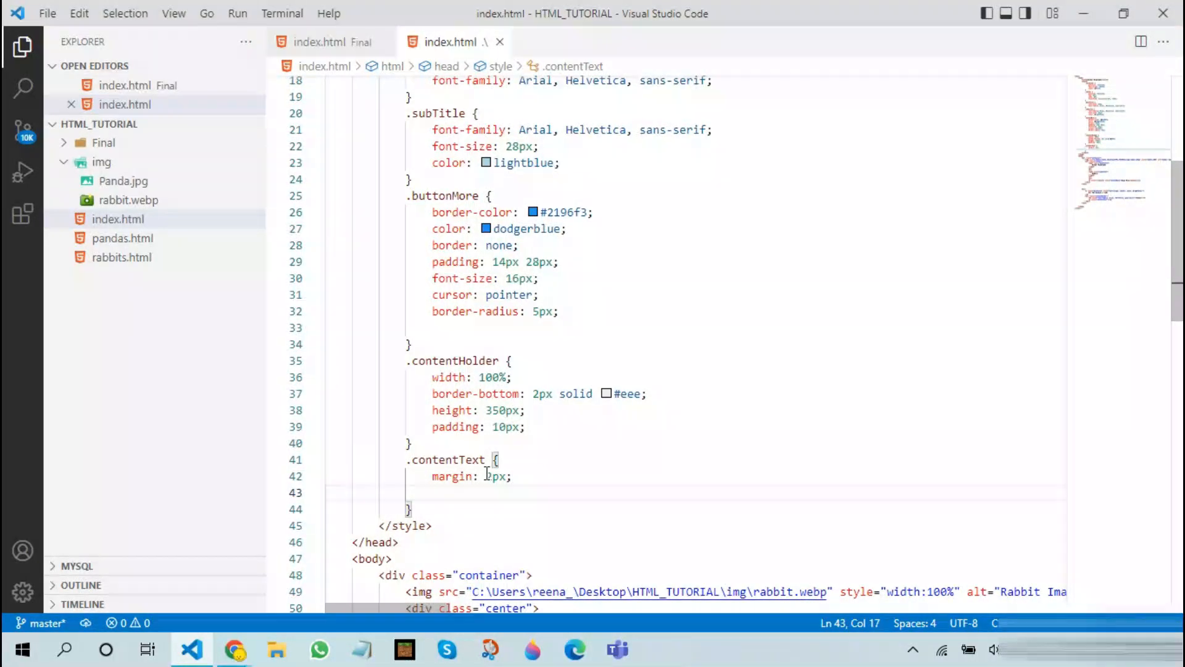
type("word-")
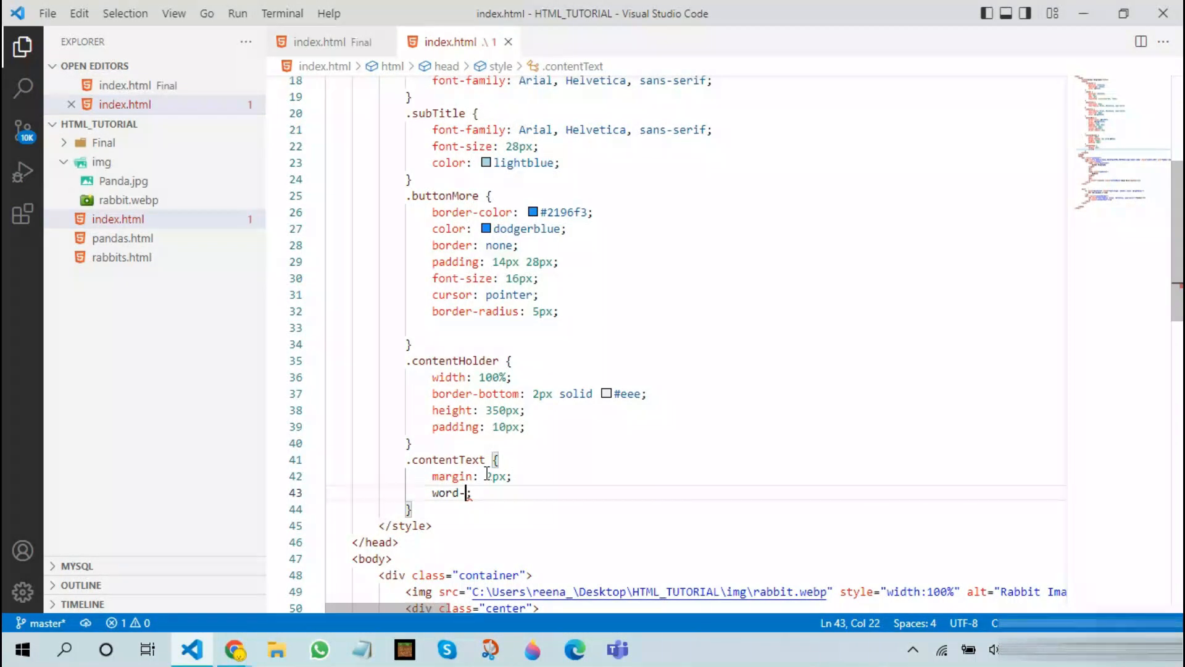
type("spacing:")
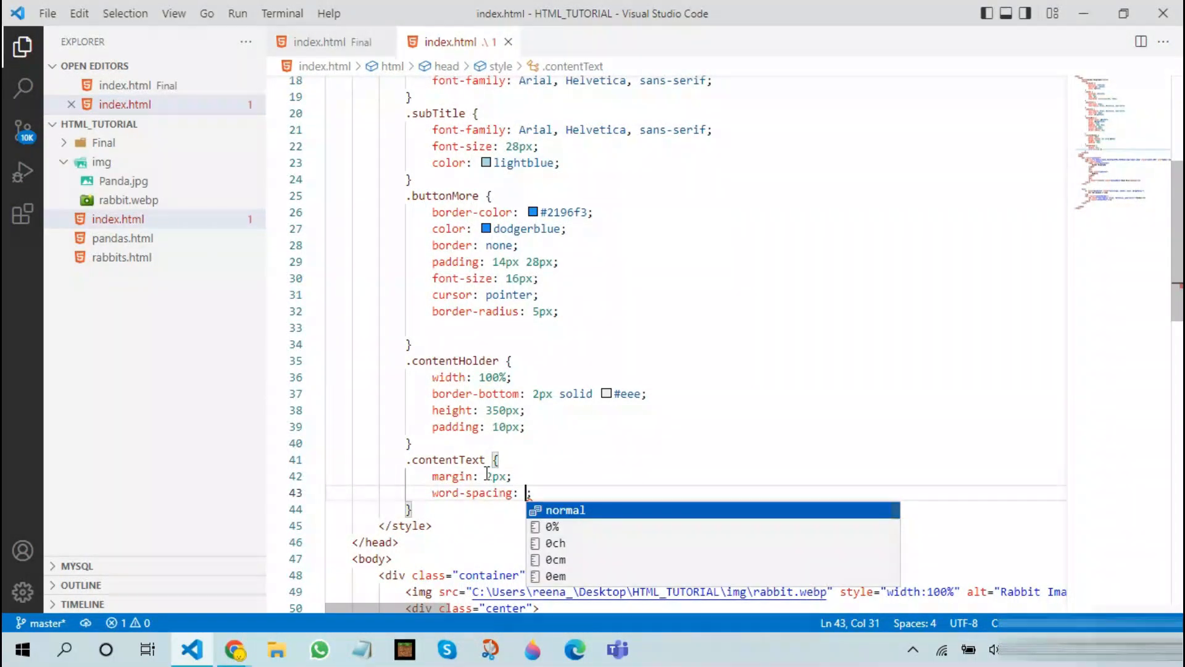
type("2px;")
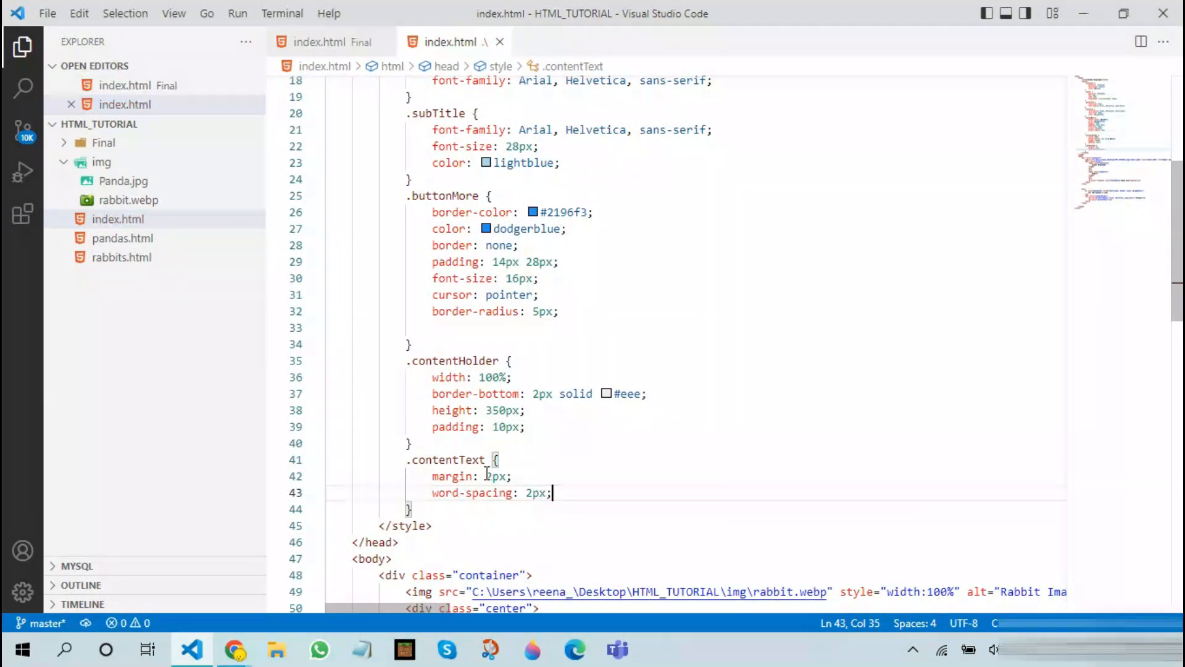
type("line-height:")
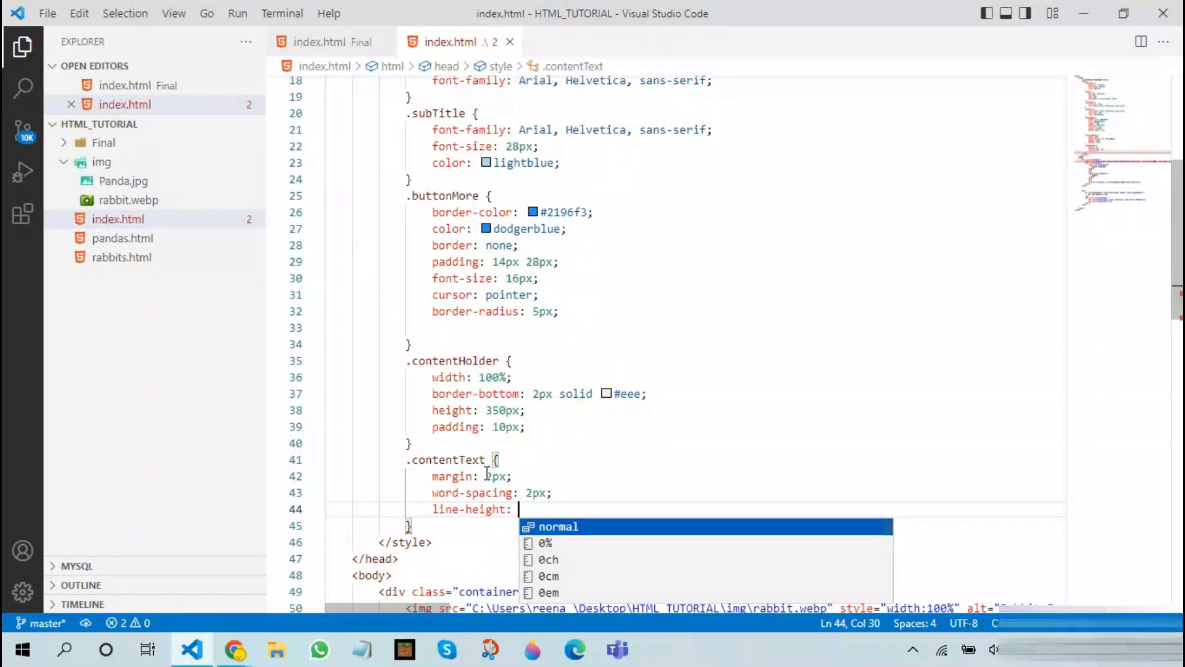
type("1.5")
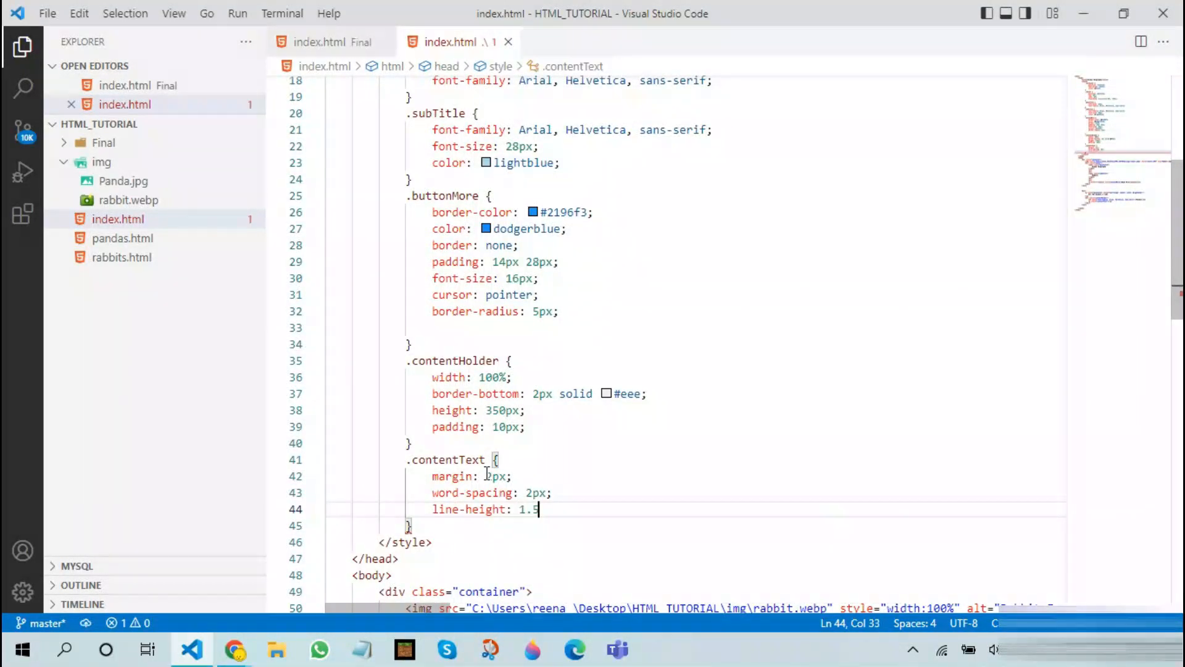
type(";")
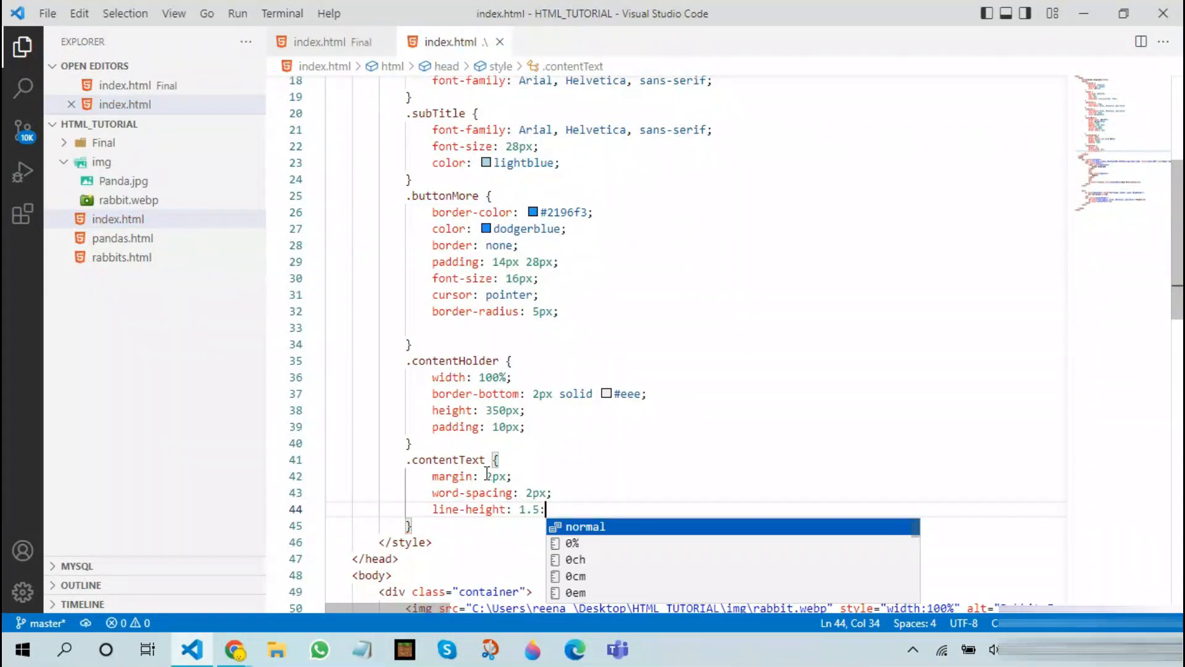
type("normal")
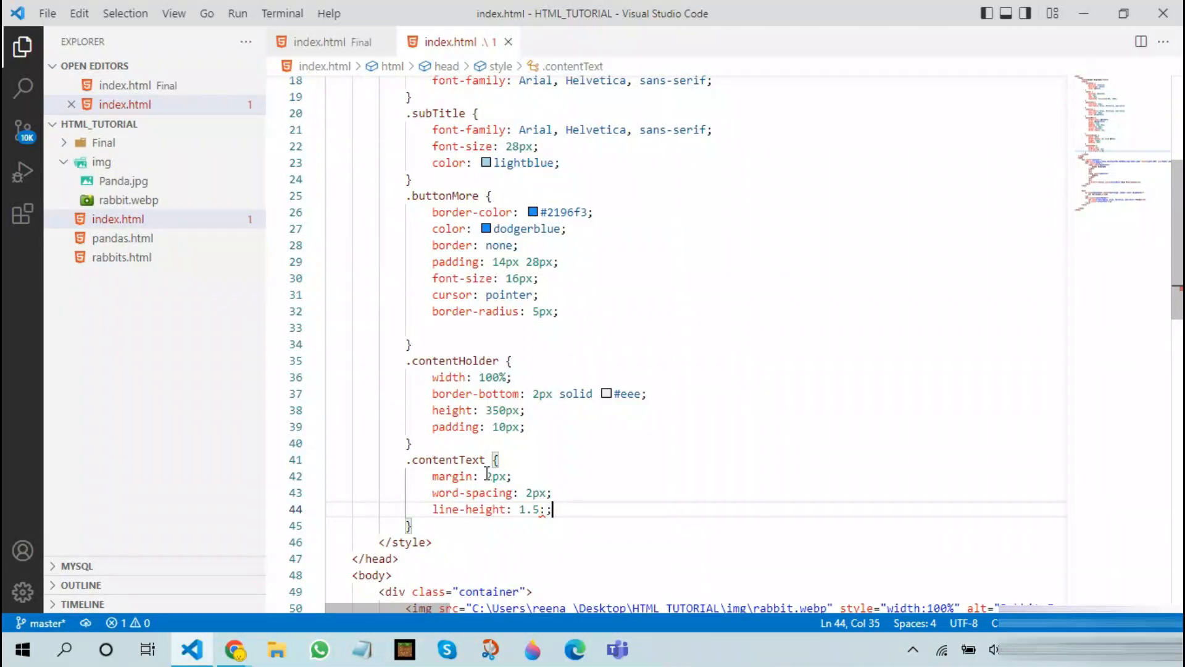
Finish the rule with the grey text colour #696d70.
type("colgroup")
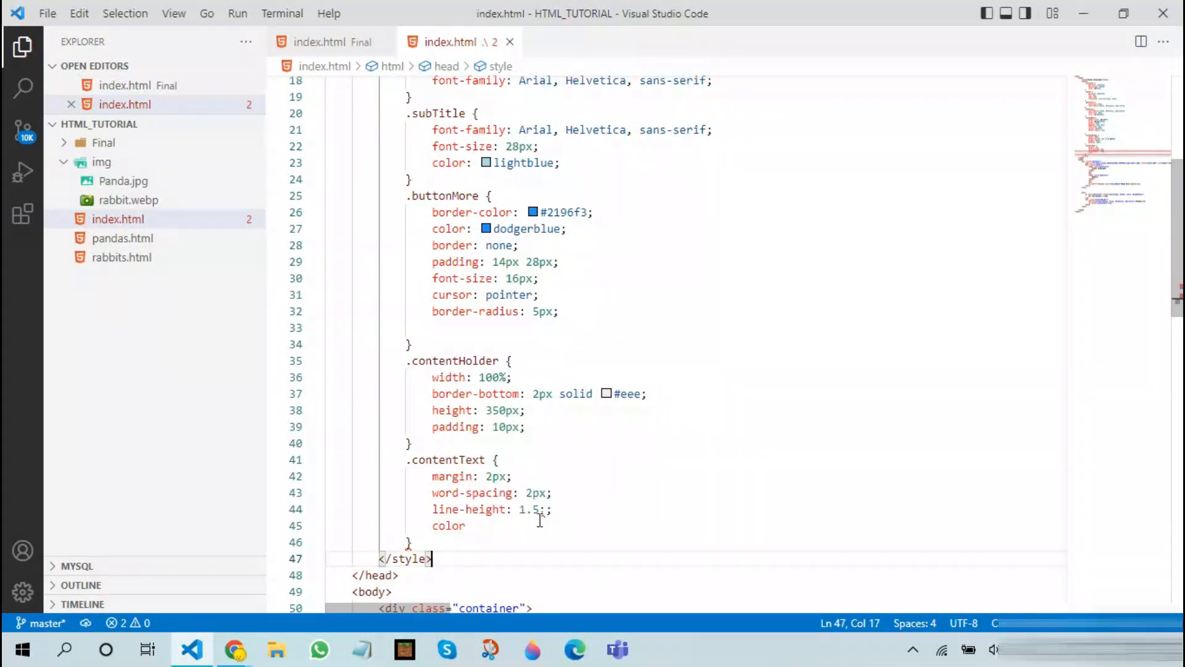
left_click(545, 508)
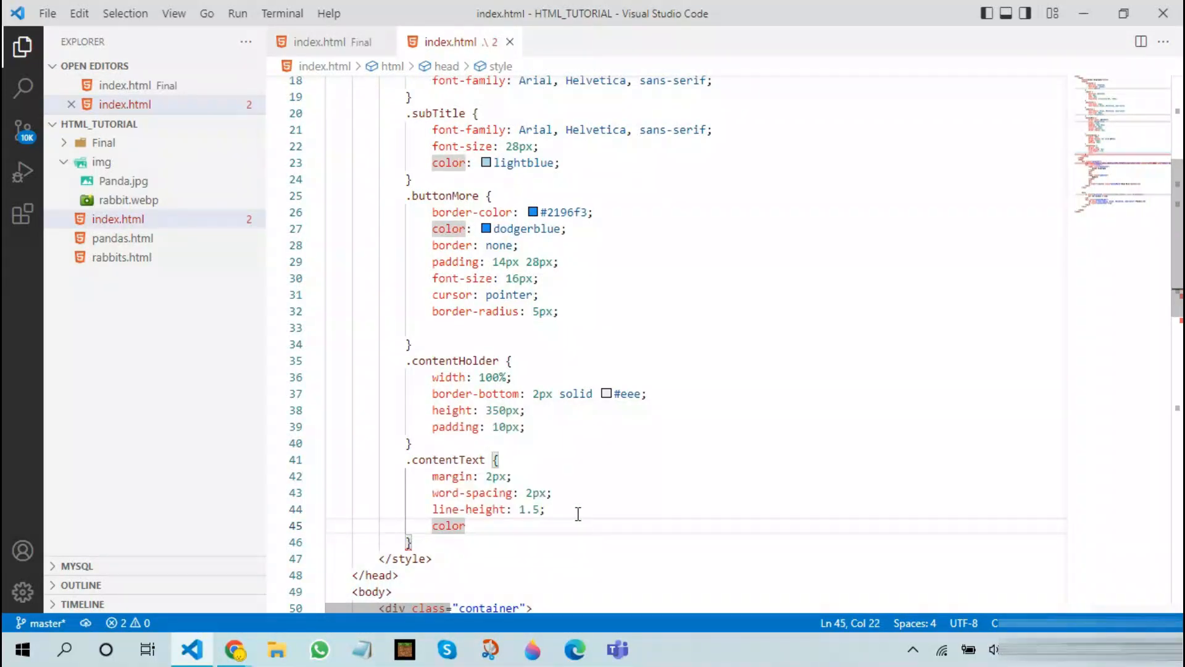
type(":")
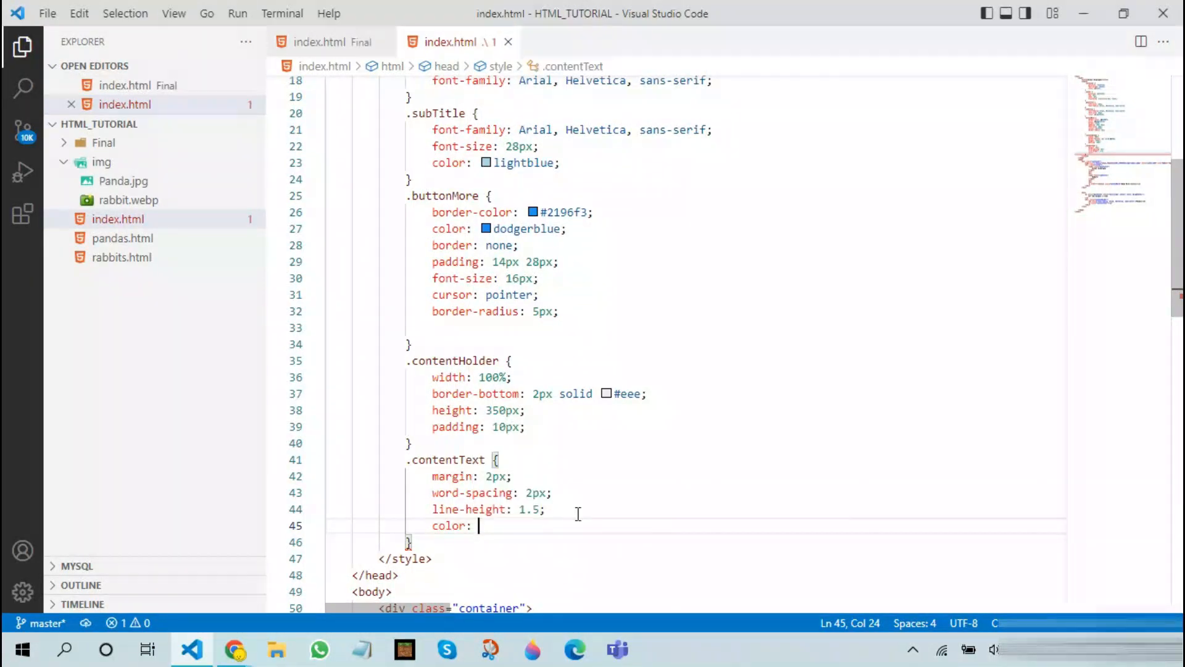
type("#")
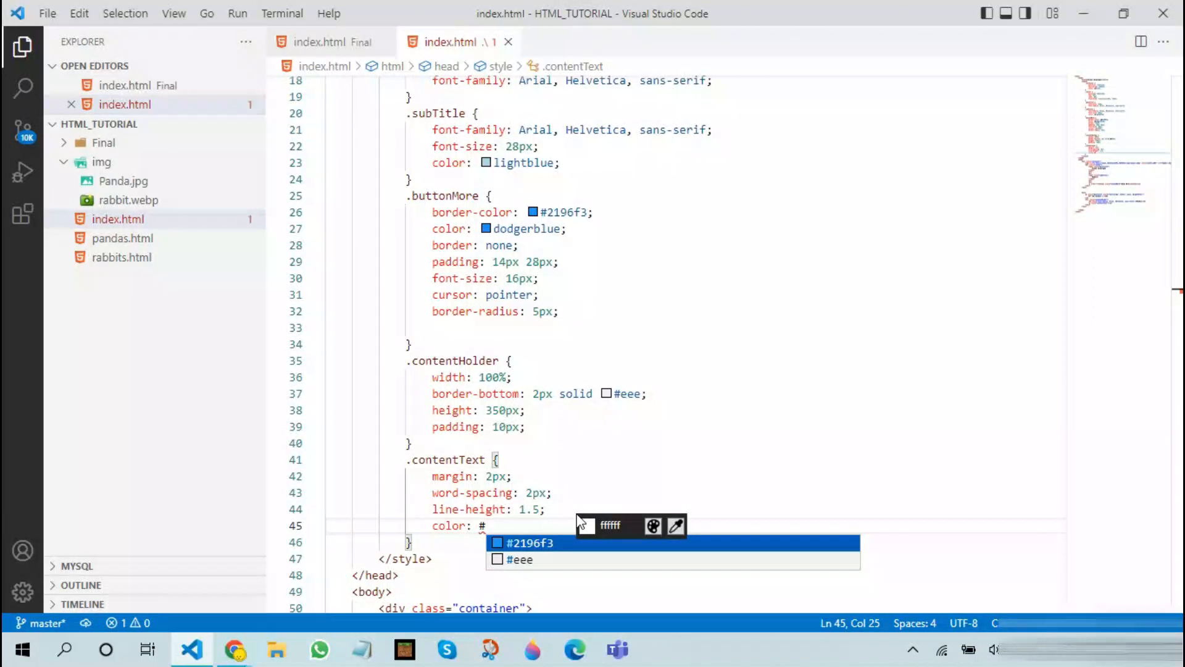
type("696")
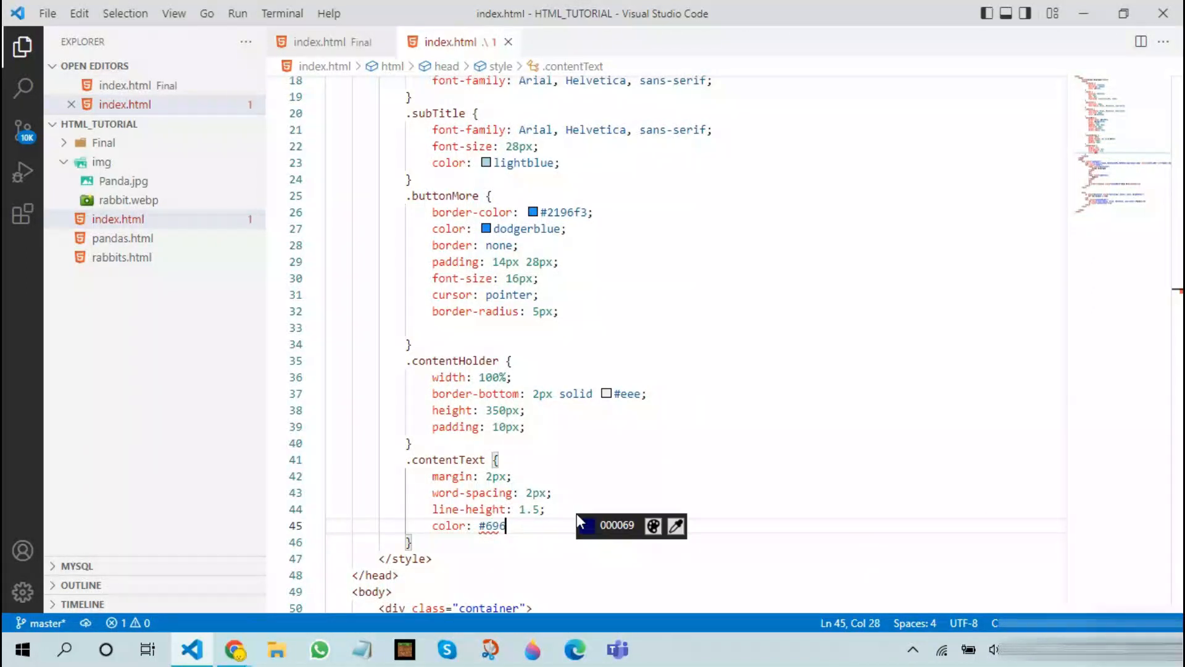
type("d7")
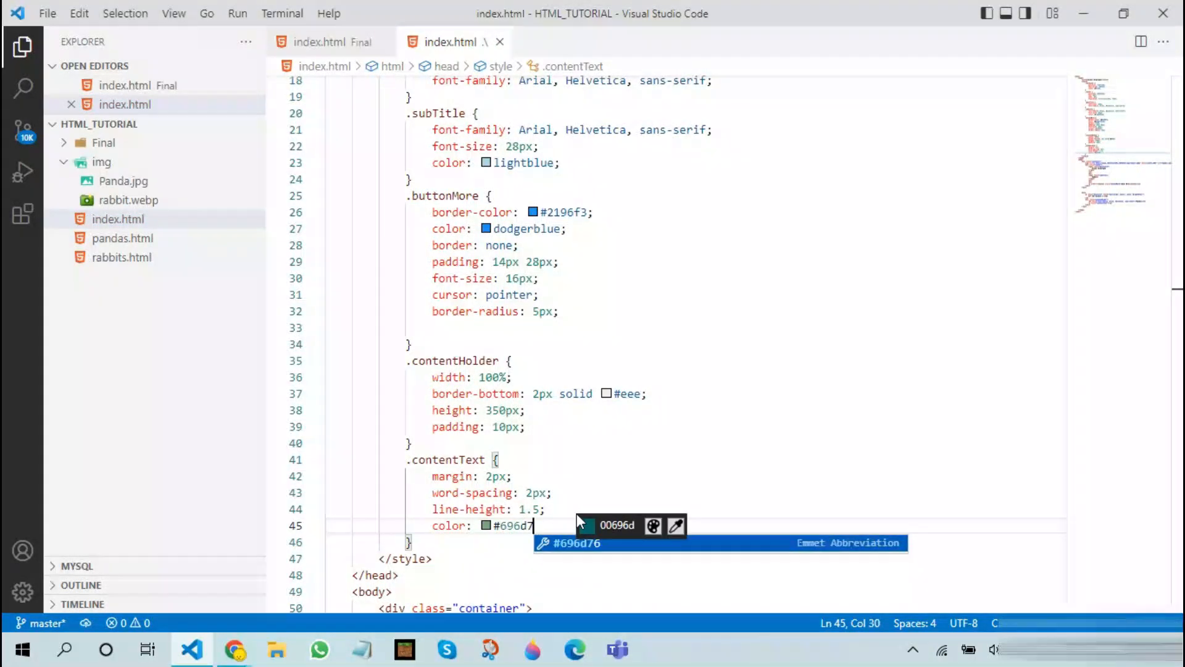
type("0")
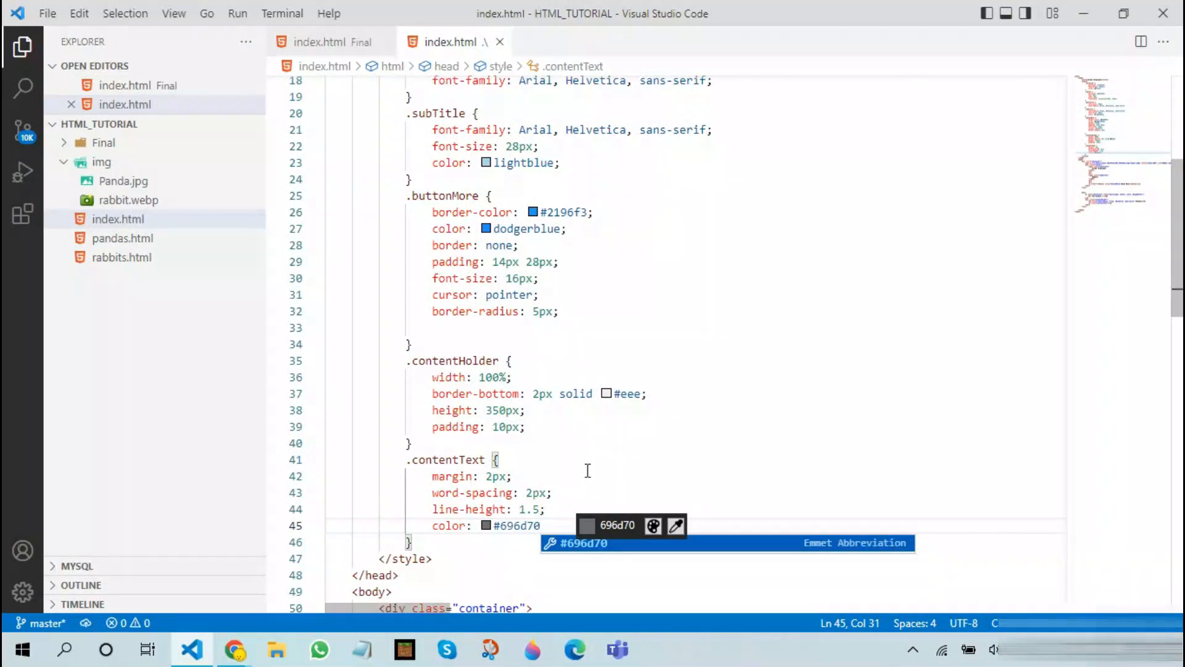
left_click(235, 649)
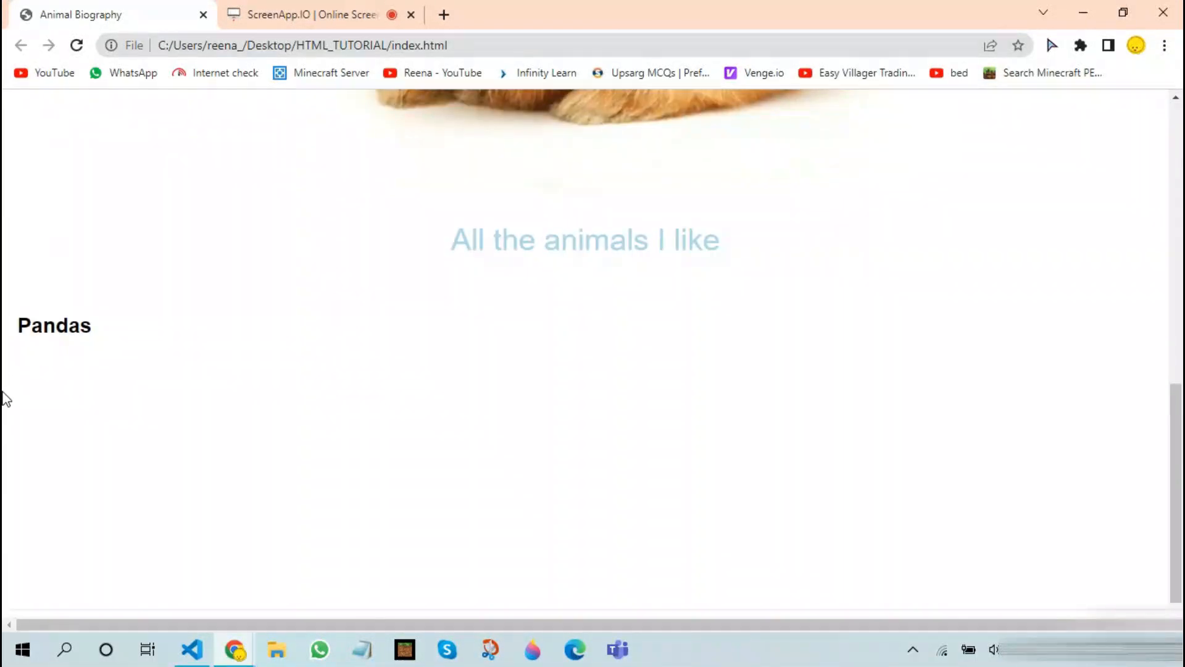
mouse_move(596, 550)
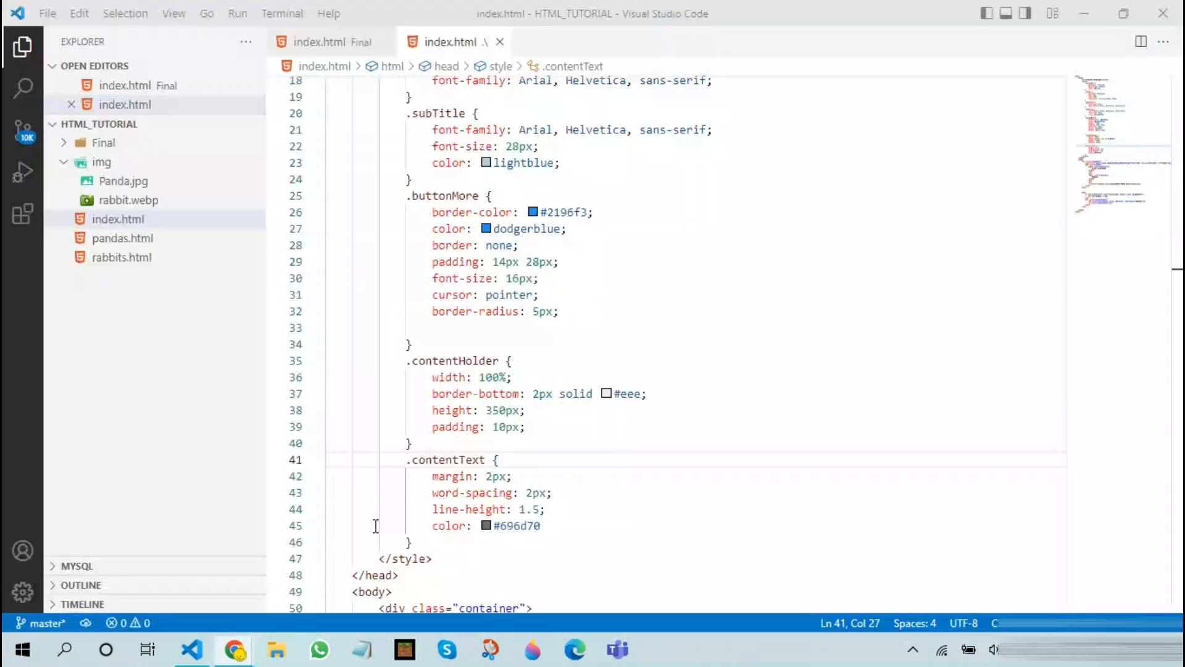
Scroll down to the body's Pandas contentHolder block to duplicate it.
scroll("down", 3)
type("<p class=\"contentText\"></p>")
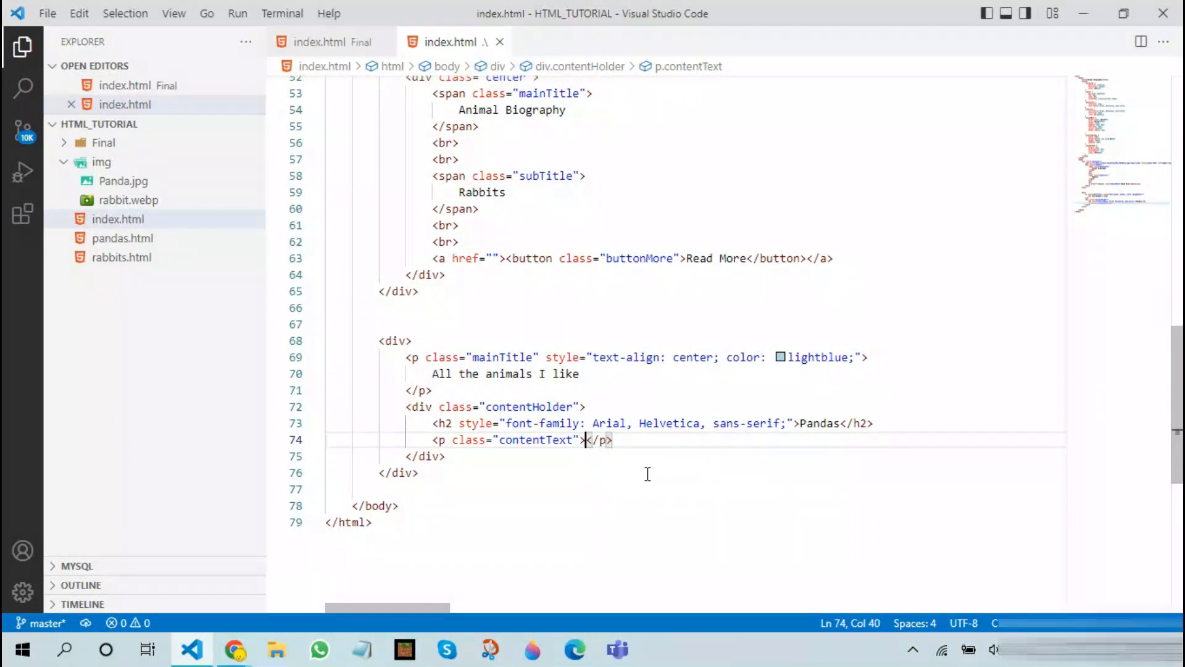
mouse_move(482, 455)
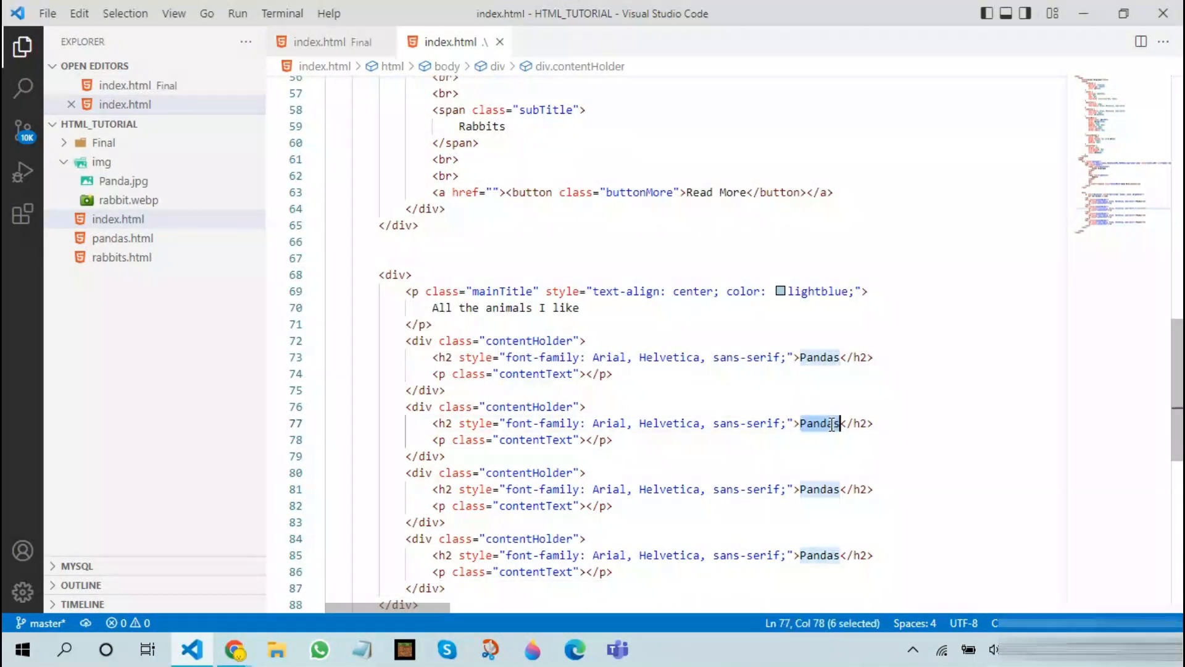
Rename the duplicated block headings to Turtles, Rabbits and Whales.
type("Turtle")
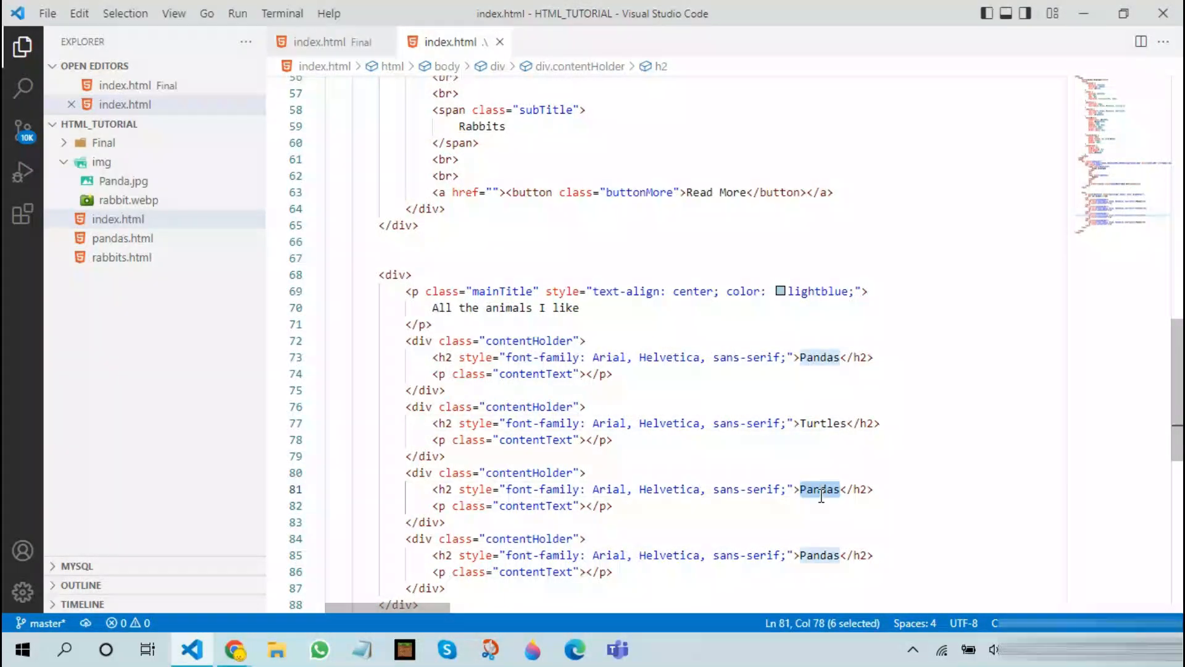
type("Rabbits")
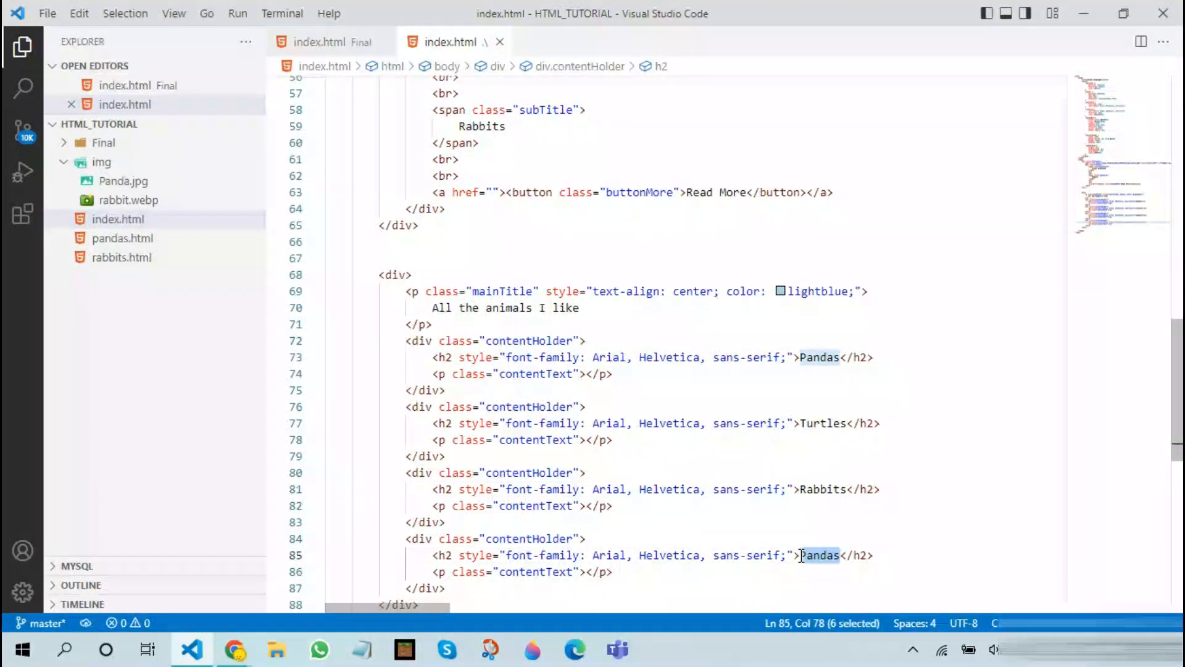
type("Whales")
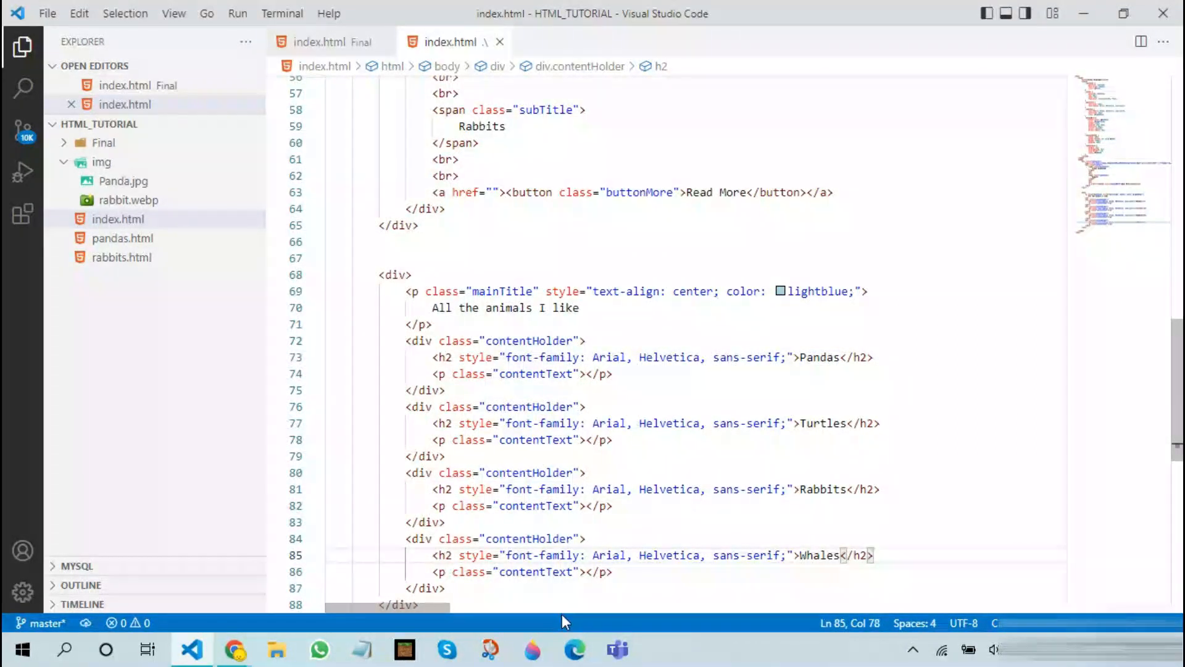